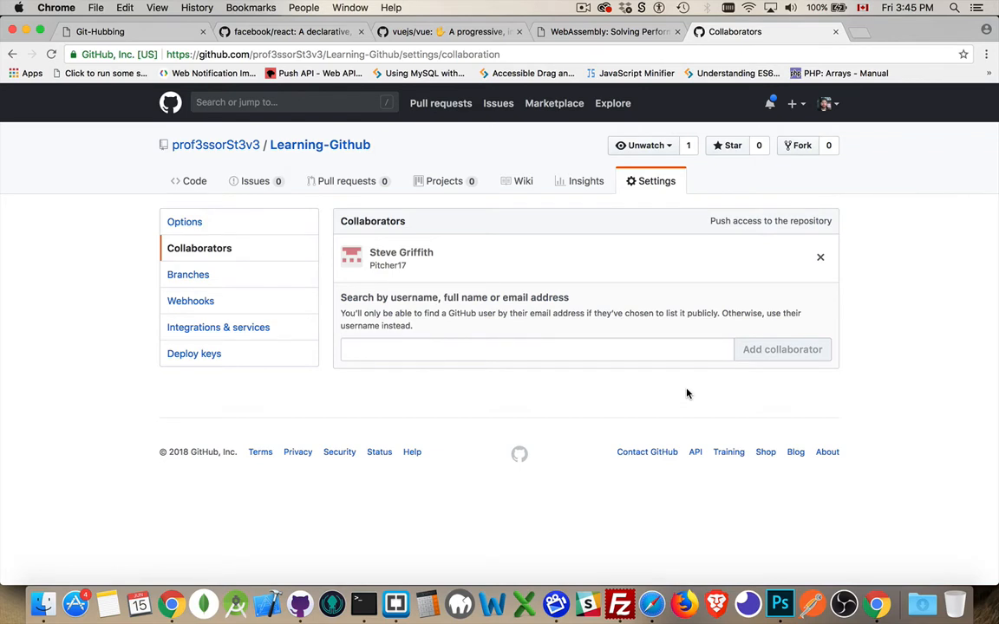
pyautogui.moveTo(534, 201)
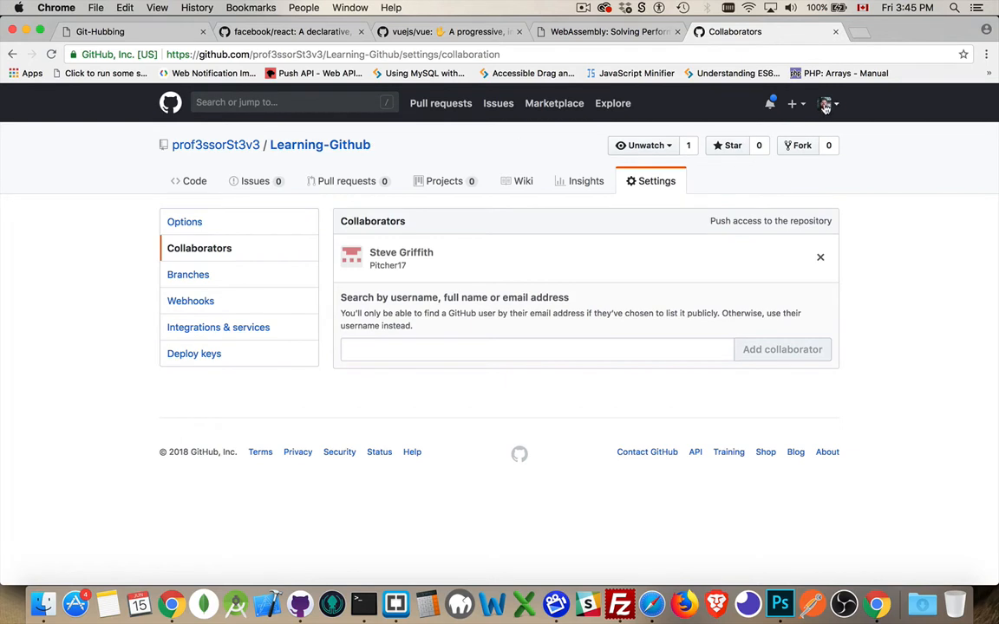
pyautogui.moveTo(555, 242)
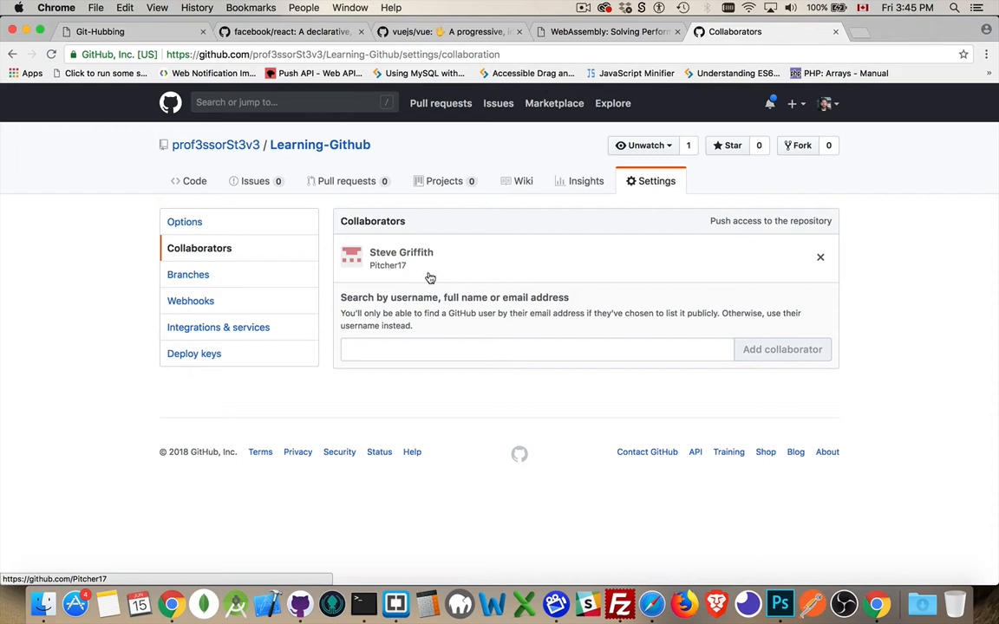
pyautogui.moveTo(423, 258)
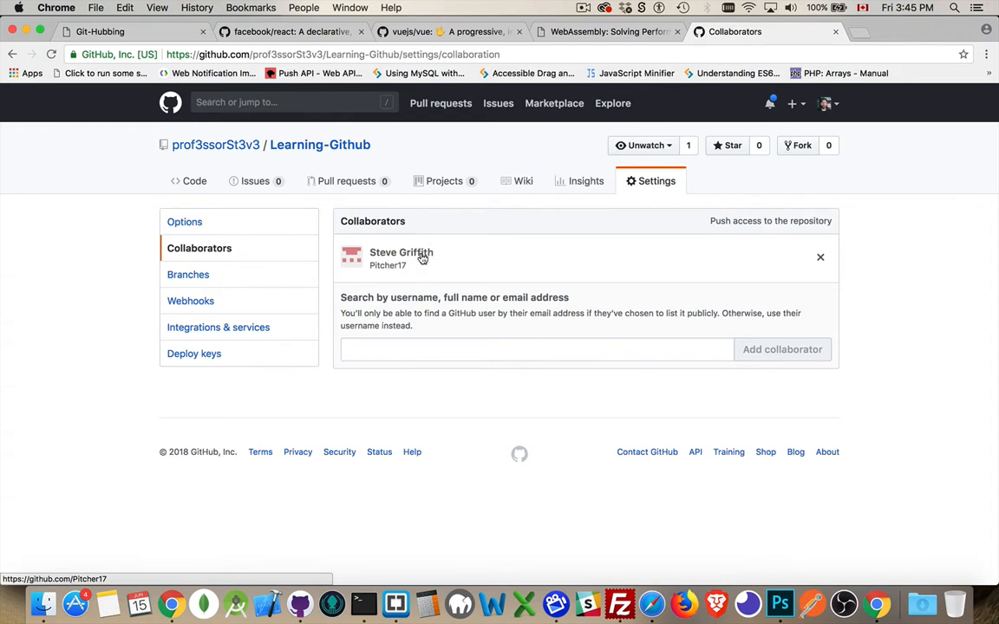
pyautogui.moveTo(430, 267)
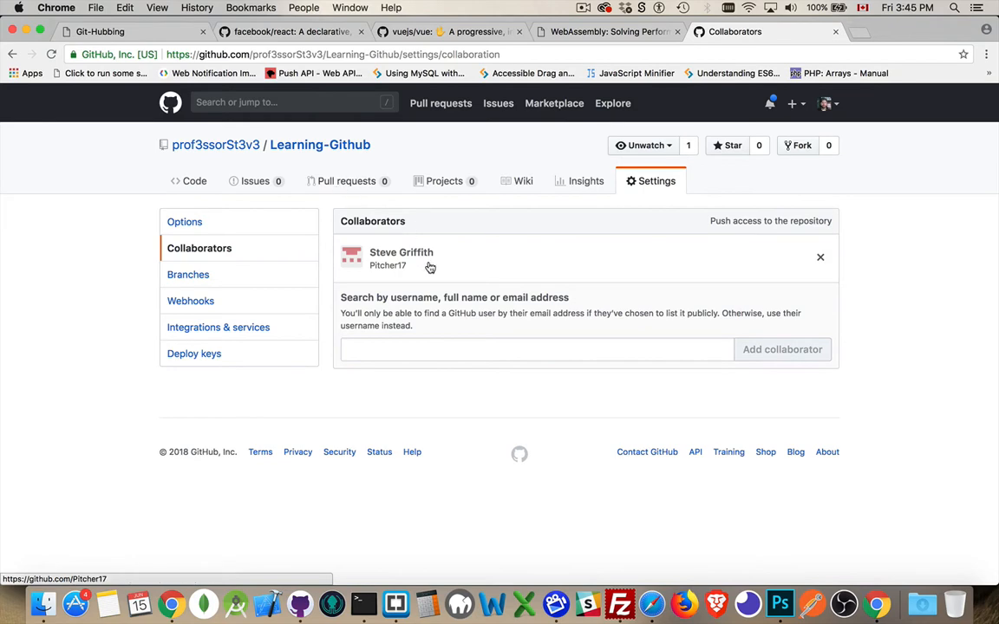
pyautogui.moveTo(728, 512)
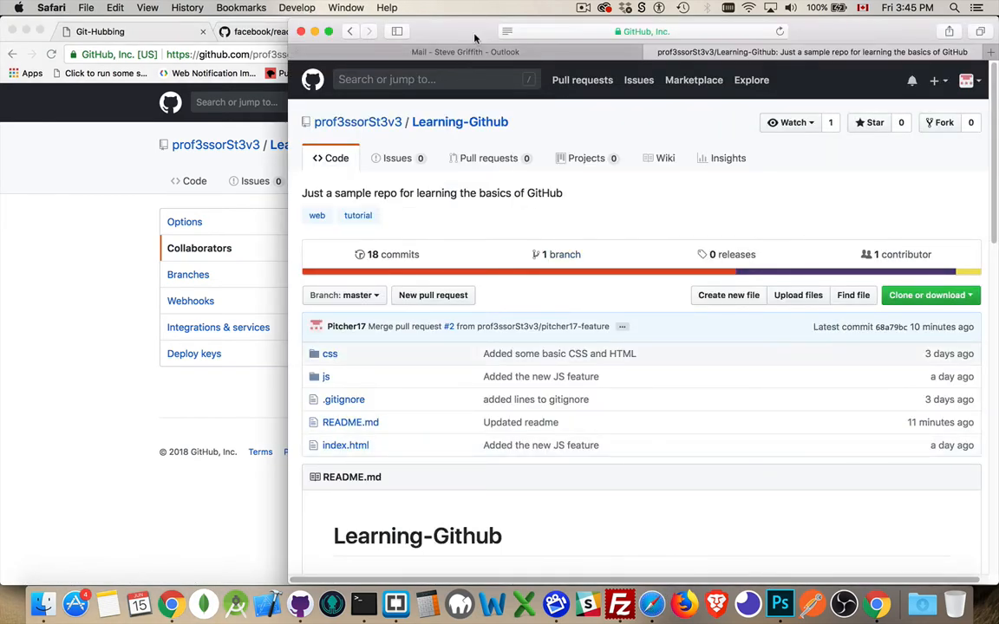
# Step: Bring up the Learning-Github repository's Code page in the collaborator's Safari window
pyautogui.click(465, 52)
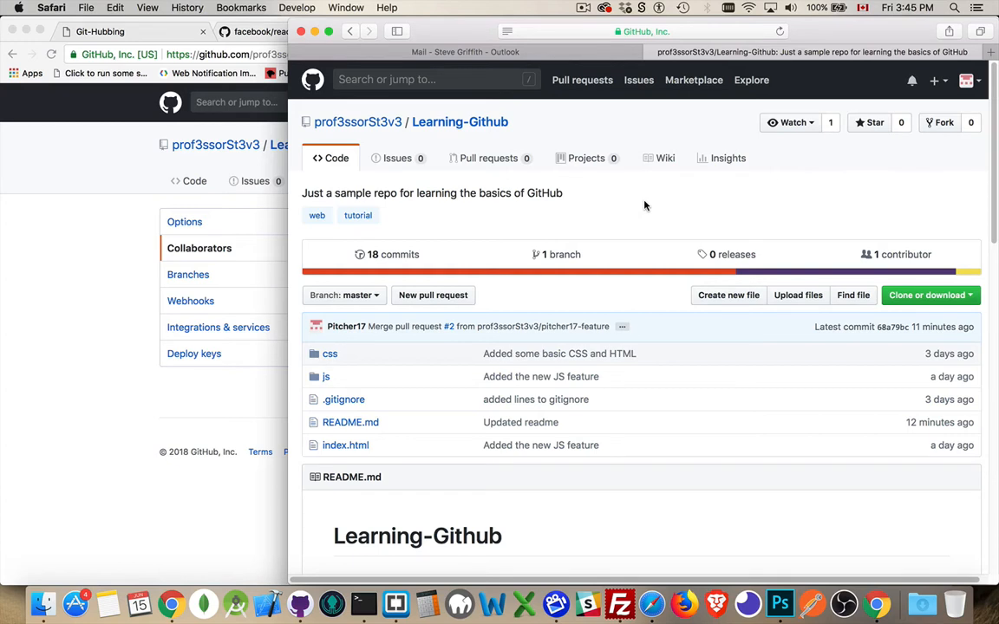
pyautogui.moveTo(912, 78)
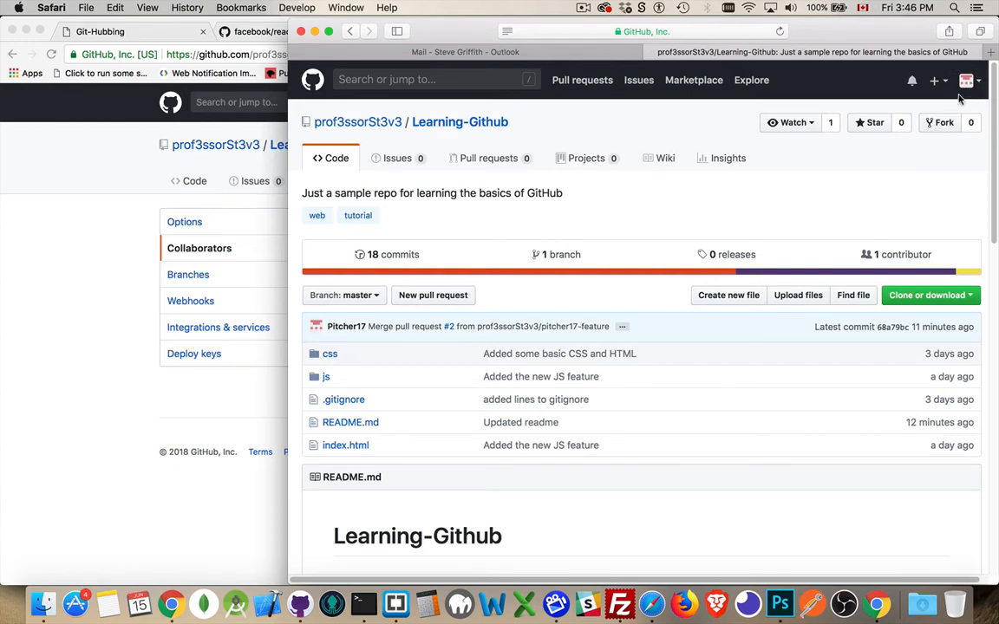
pyautogui.click(966, 79)
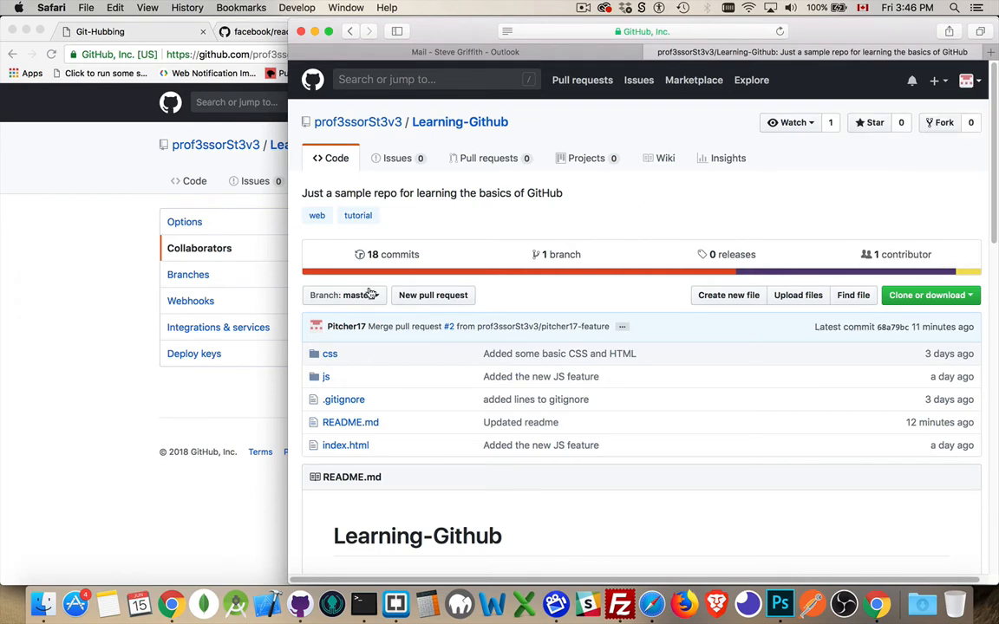
# Step: Create a new branch named readme-feature from master using the branch dropdown
pyautogui.click(344, 295)
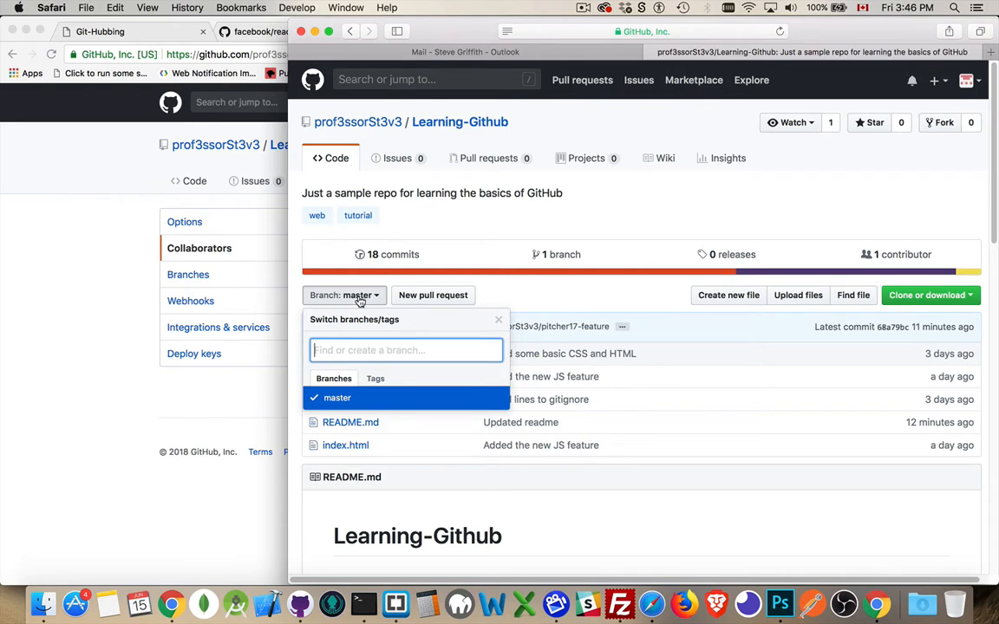
pyautogui.write('read')
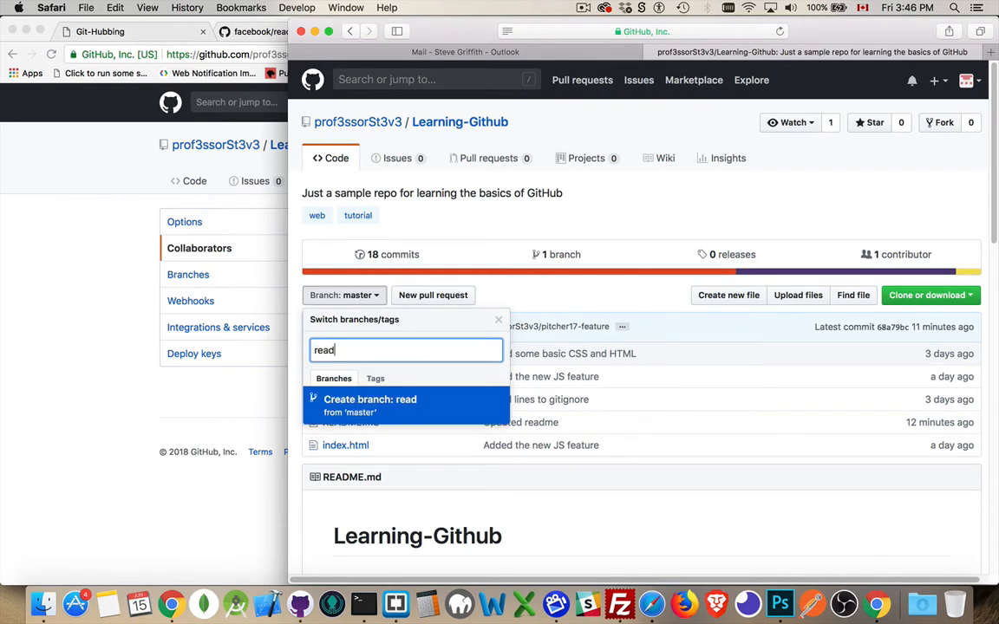
pyautogui.write('me-feature')
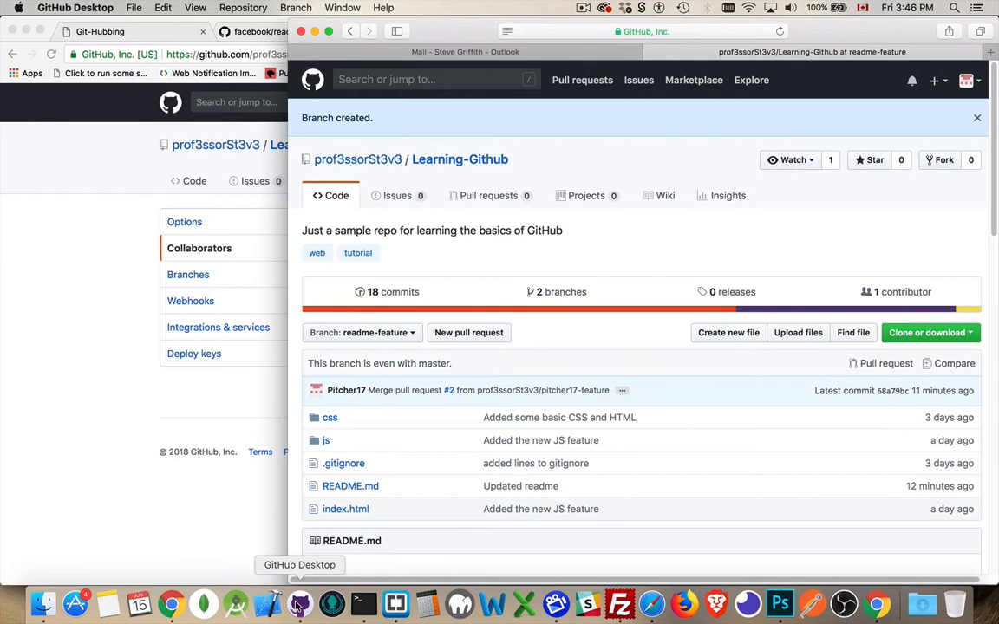
# Step: Check the signed-in account in GitHub Desktop's Preferences > Accounts, then dismiss it
pyautogui.click(298, 604)
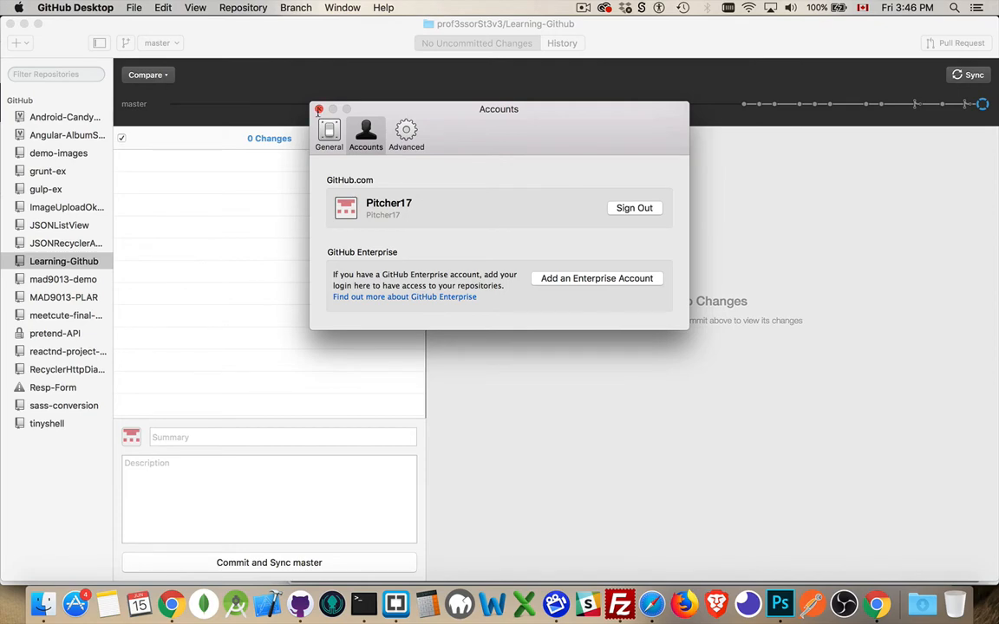
pyautogui.click(74, 7)
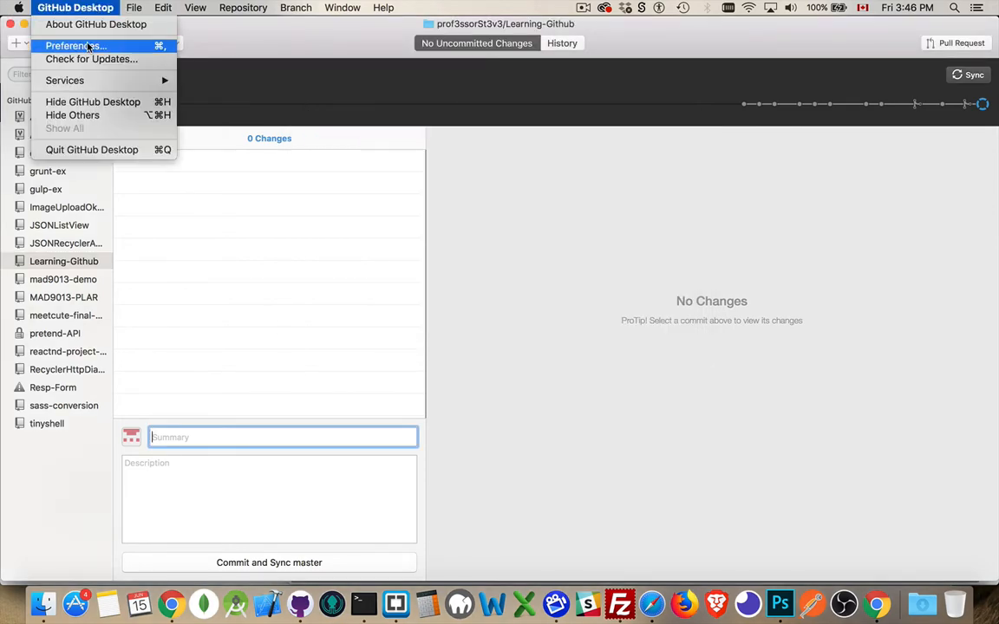
pyautogui.click(72, 45)
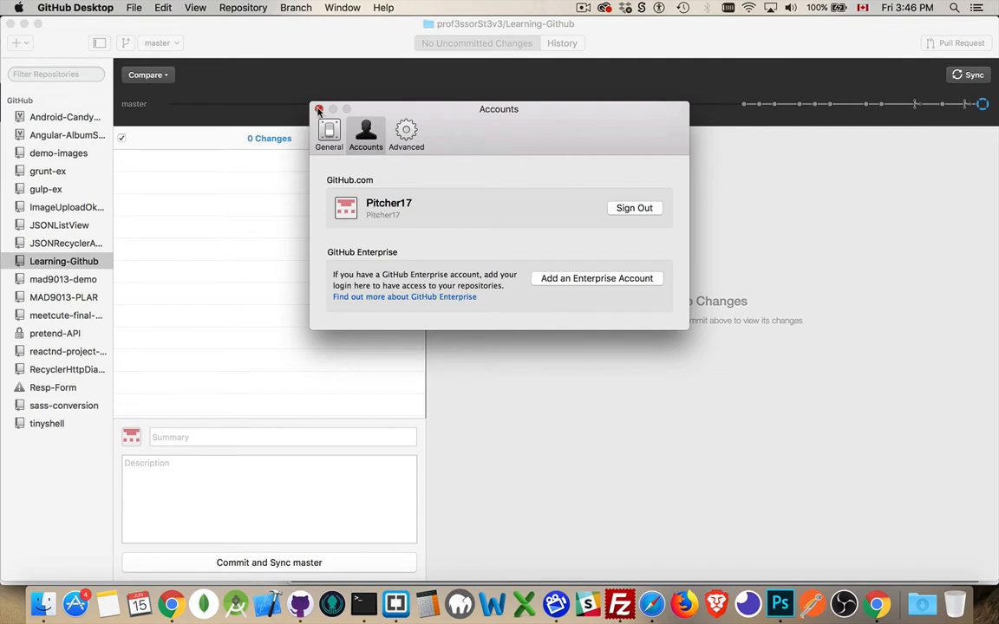
pyautogui.click(319, 109)
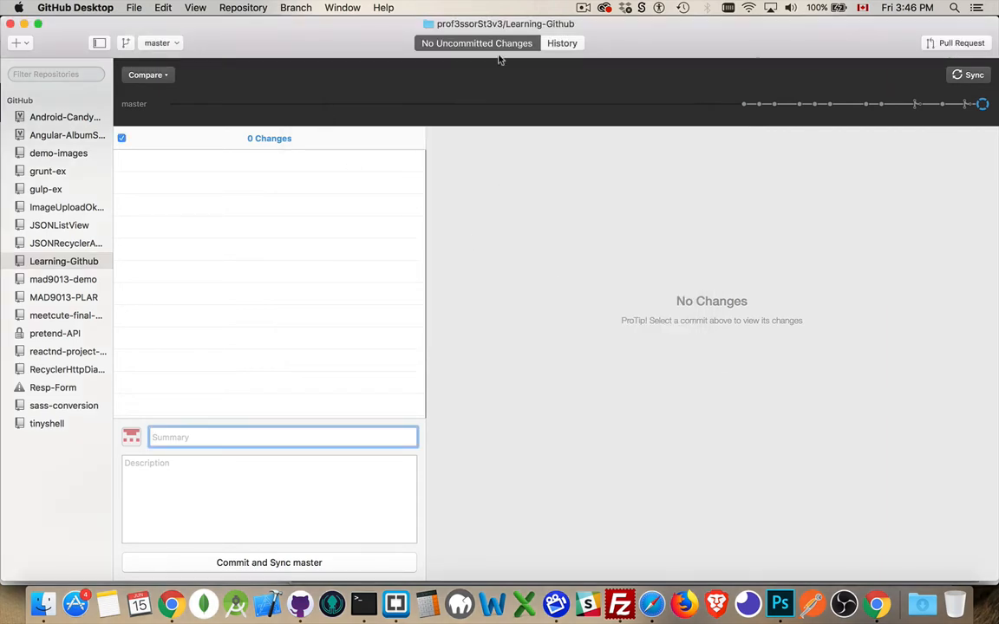
pyautogui.moveTo(510, 219)
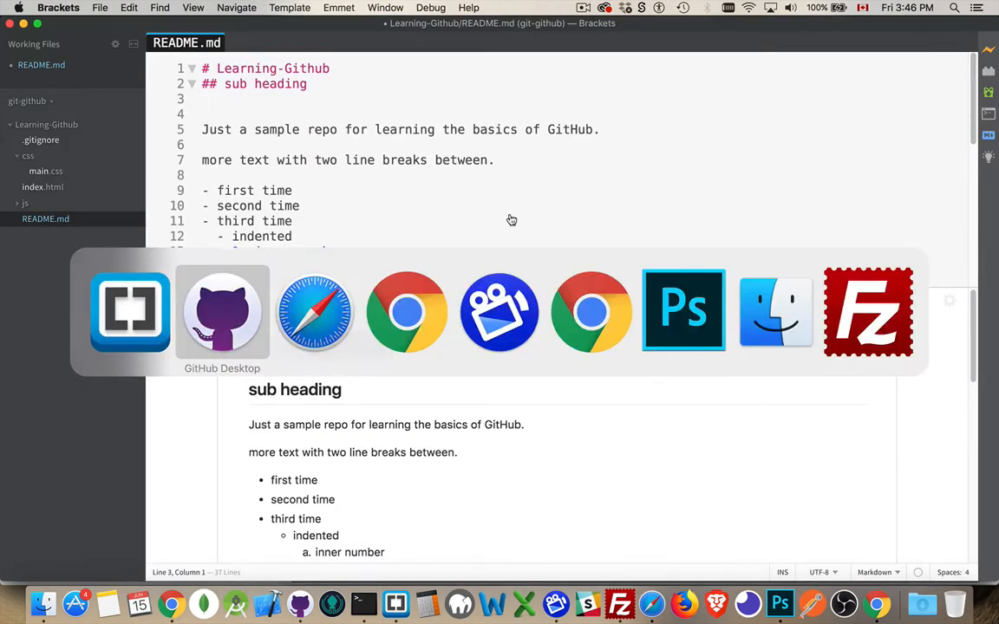
# Step: Check out the readme-feature branch in the Learning-Github working copy
pyautogui.click(222, 310)
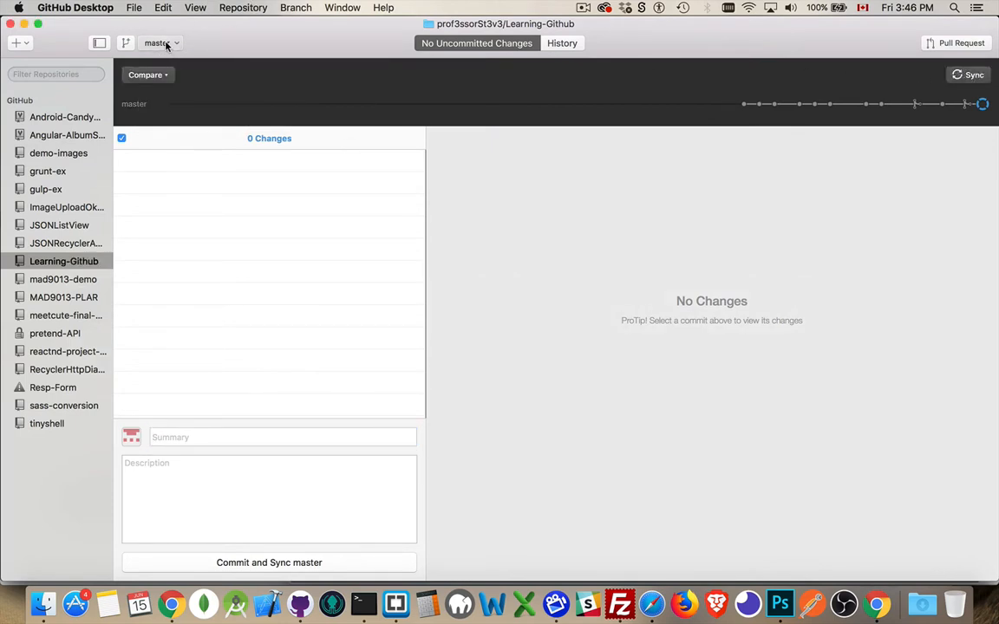
pyautogui.click(160, 42)
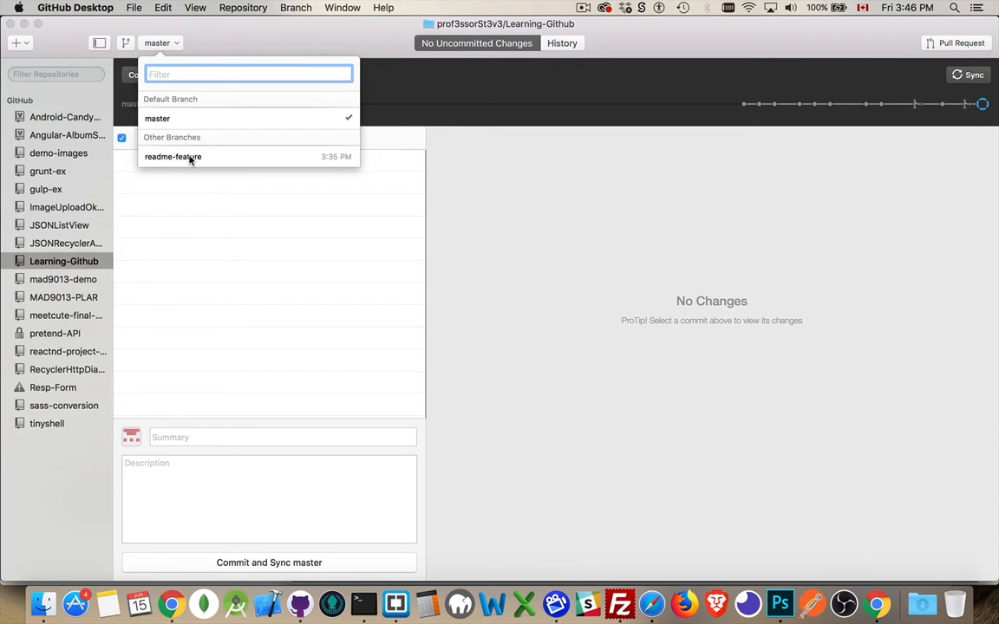
pyautogui.click(173, 156)
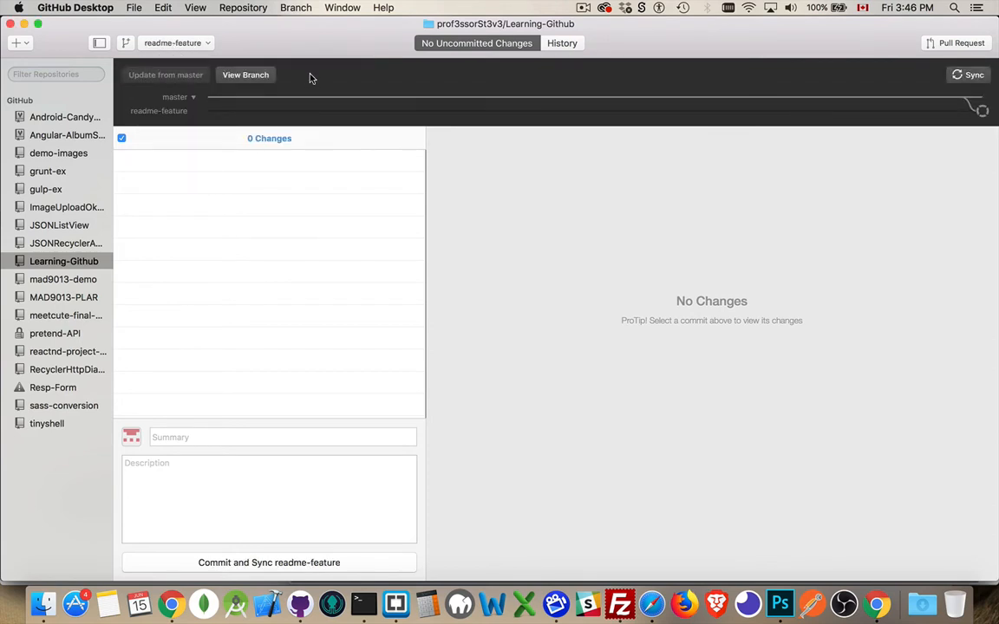
pyautogui.moveTo(264, 53)
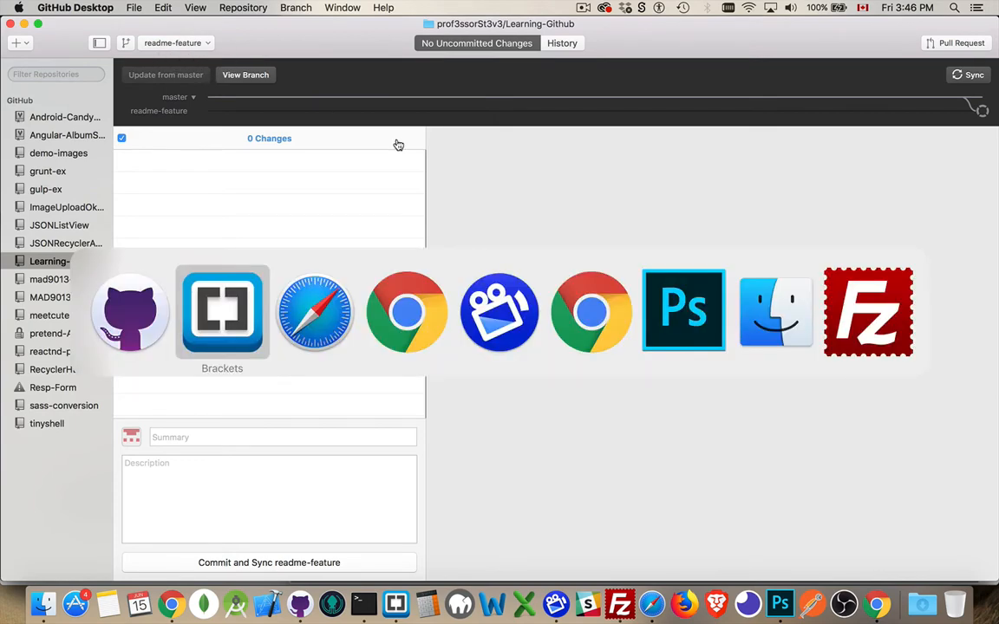
# Step: Write the heading '### NEW Heading from a Collaborator' in README.md and save it
pyautogui.click(222, 312)
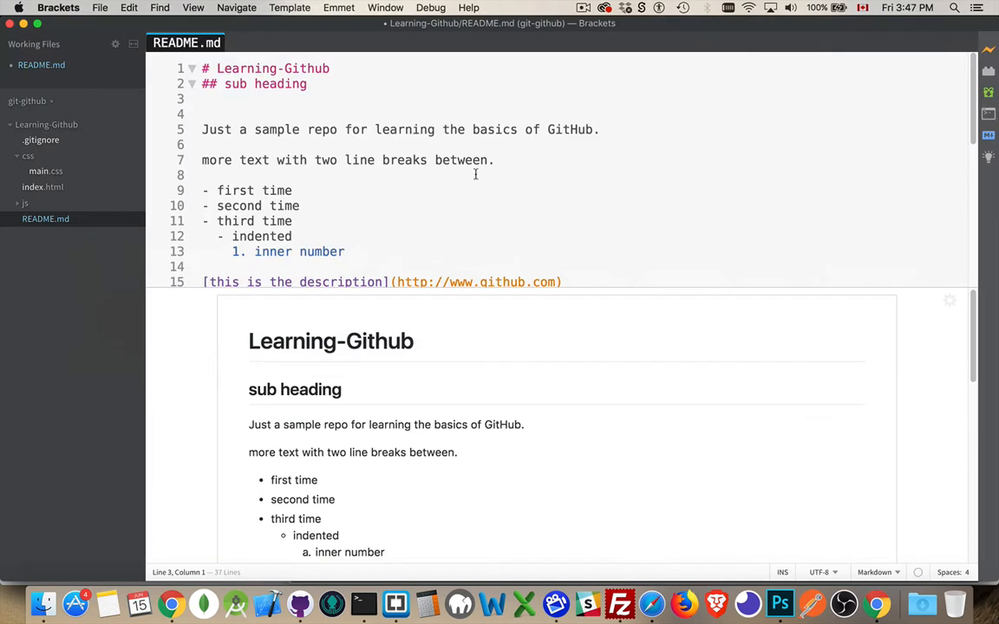
pyautogui.write('###')
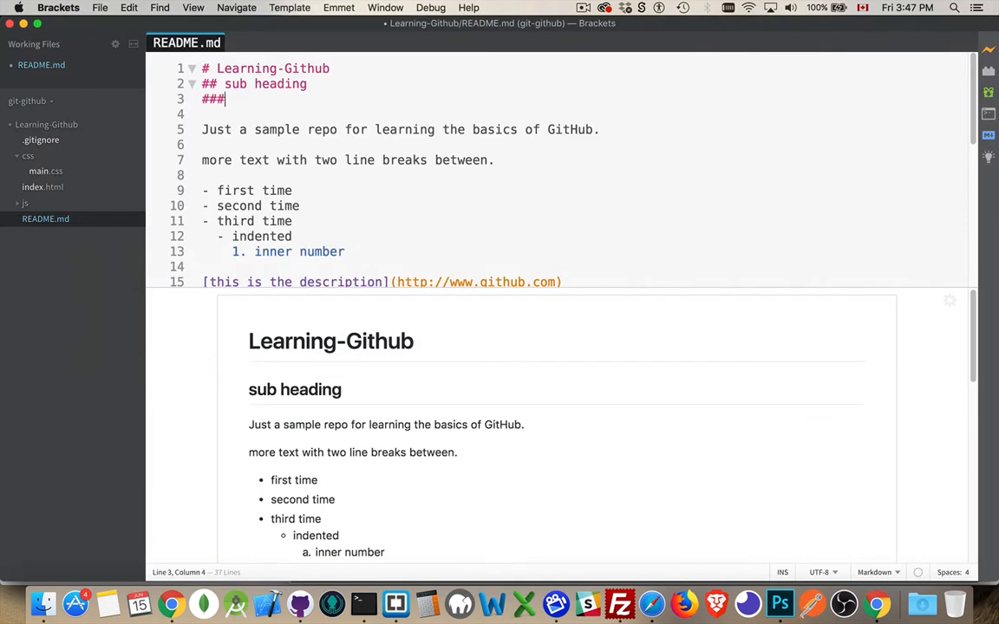
pyautogui.write('NEW')
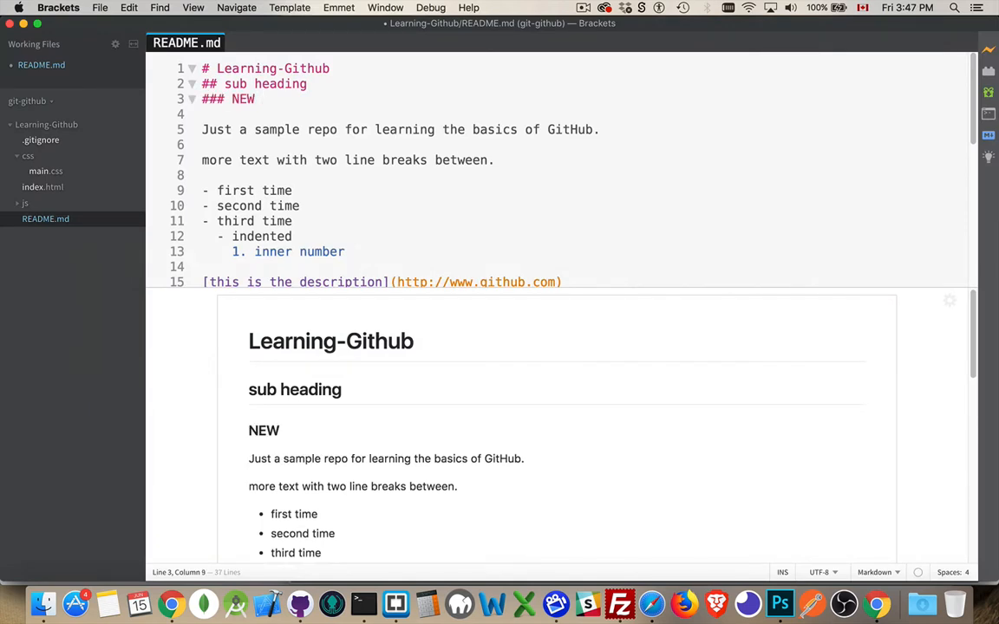
pyautogui.write('Heading from')
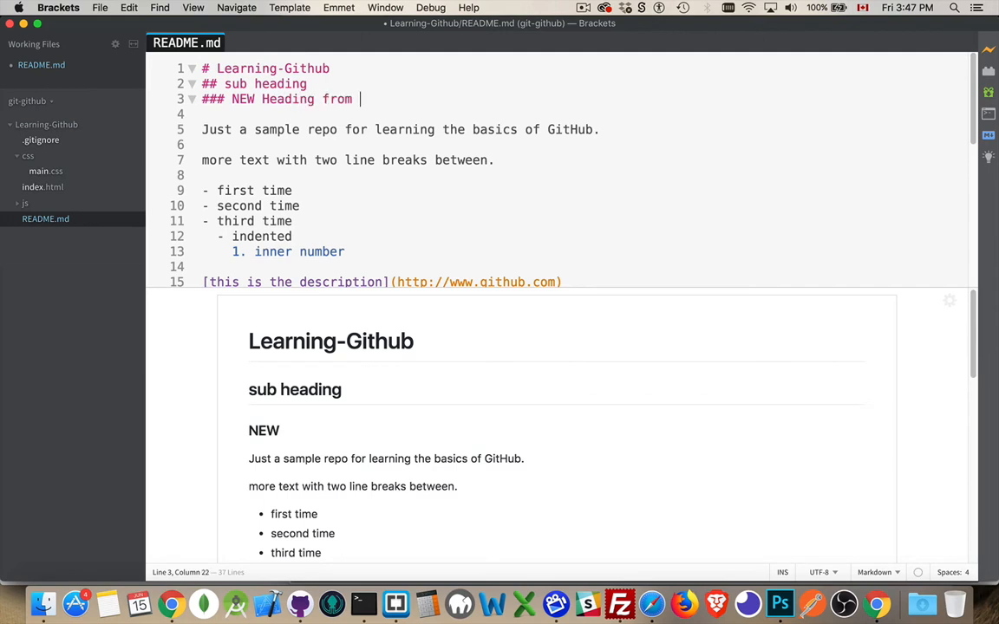
pyautogui.write('a Collabo')
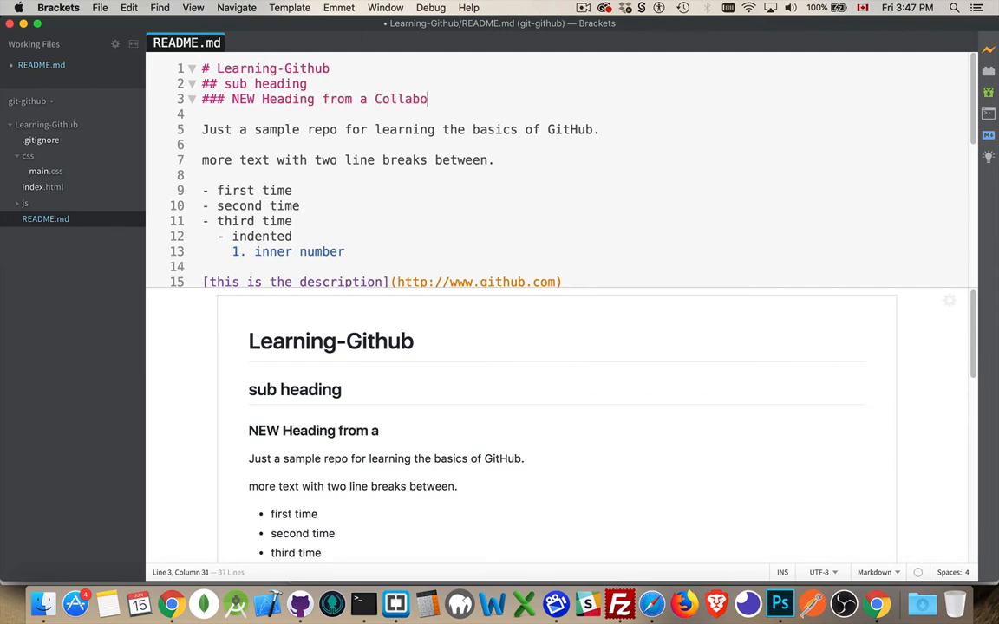
pyautogui.write('ra')
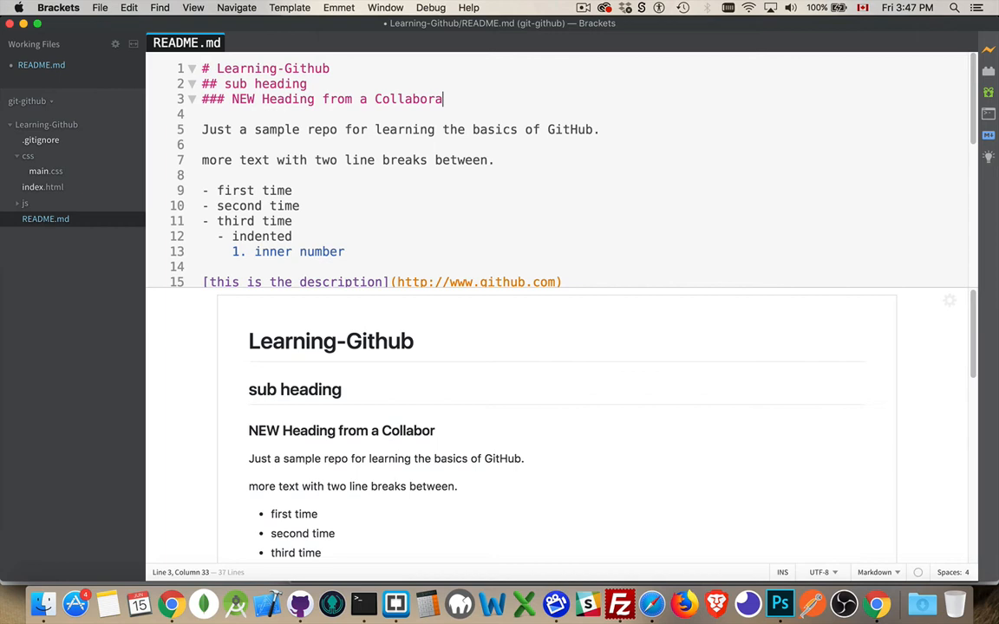
pyautogui.write('tor')
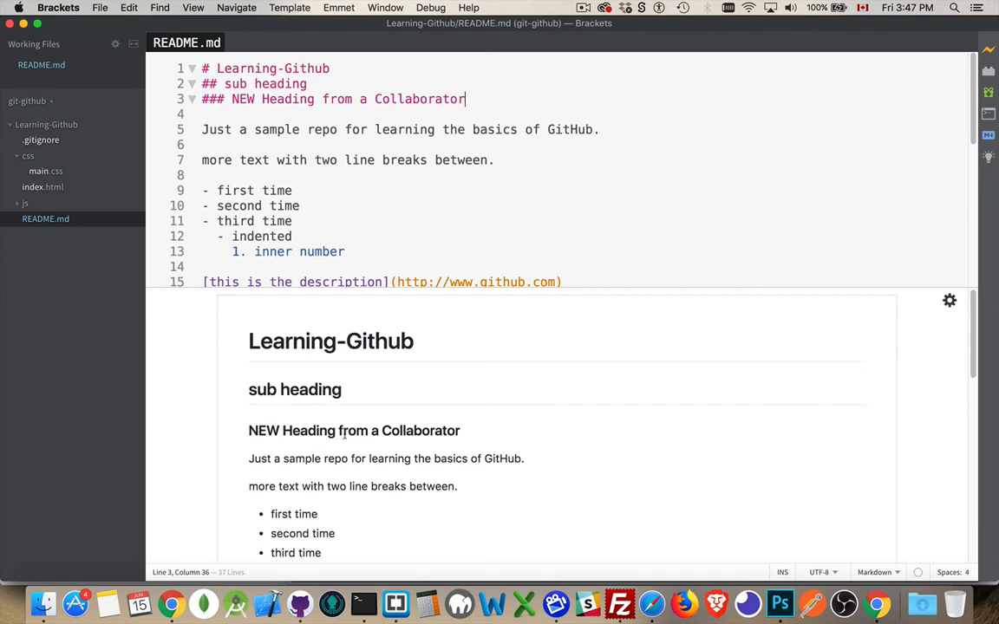
pyautogui.moveTo(531, 270)
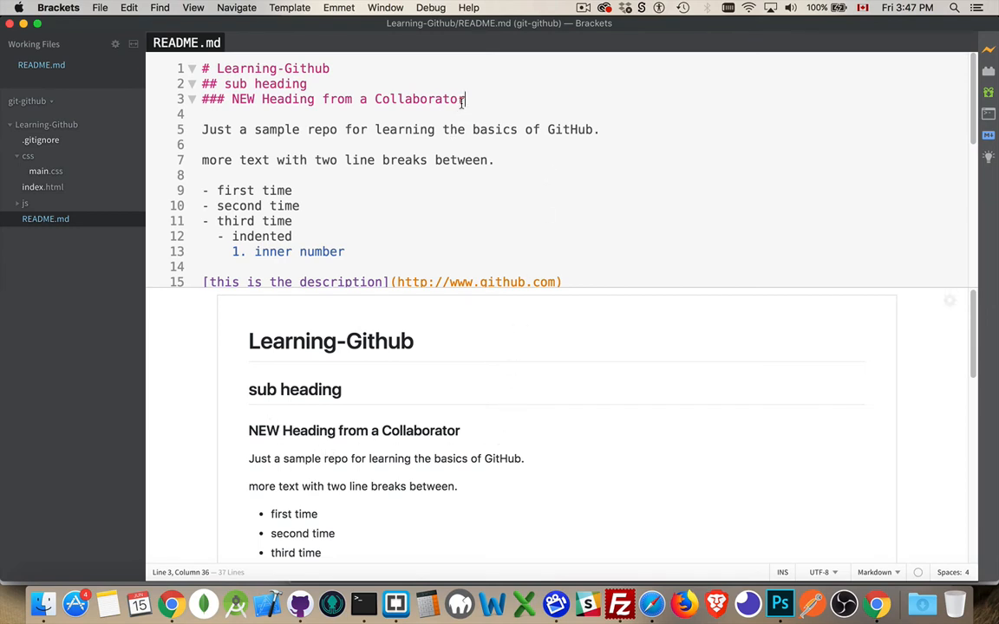
pyautogui.click(299, 603)
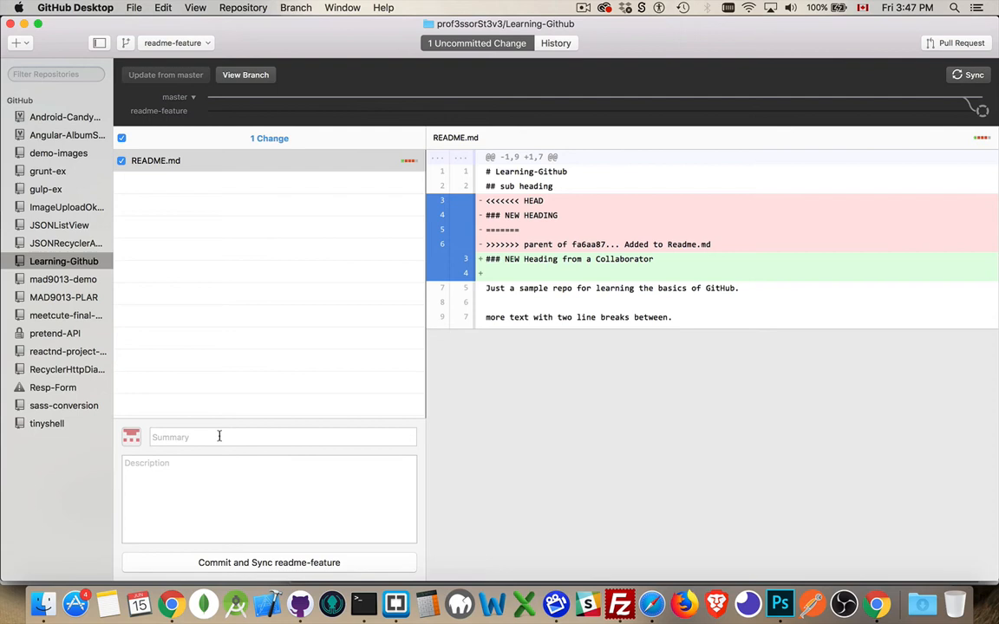
# Step: Commit as 'Updated readme' with description 'This change was made by pitcher17' and sync readme-feature
pyautogui.write('Updated re')
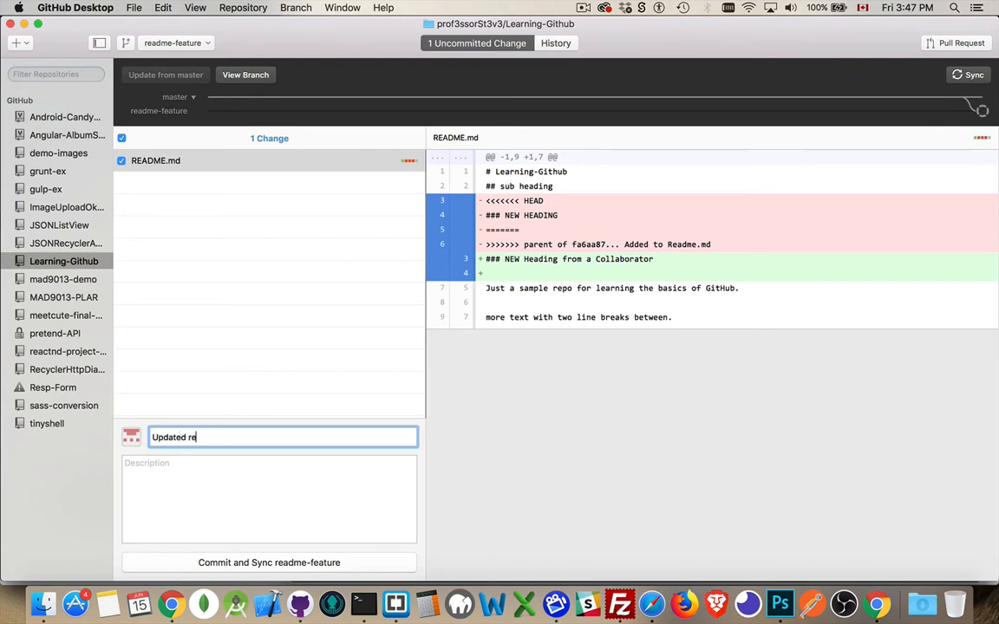
pyautogui.write('adme')
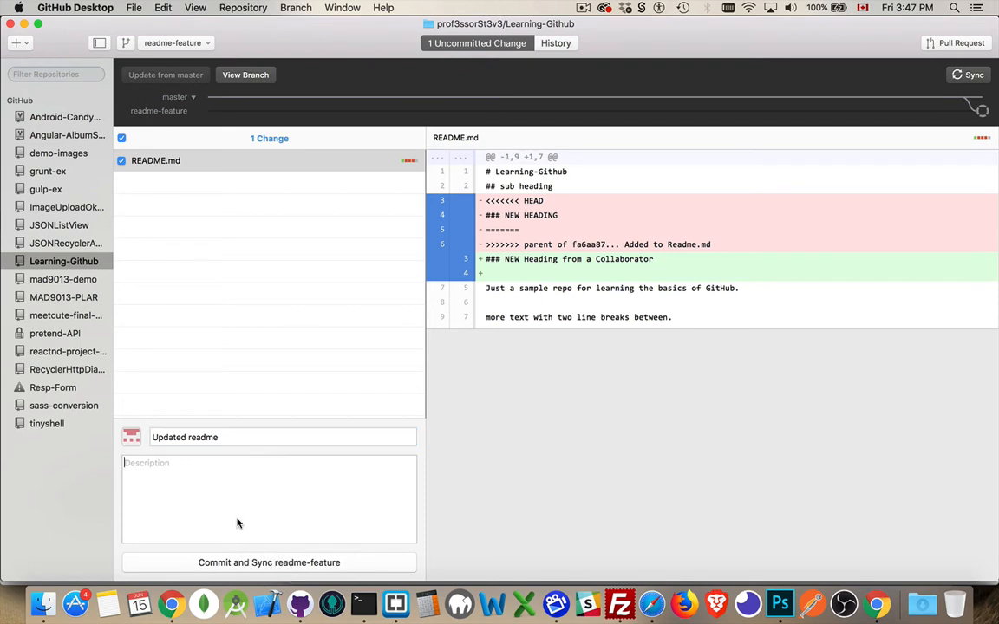
pyautogui.write('This change')
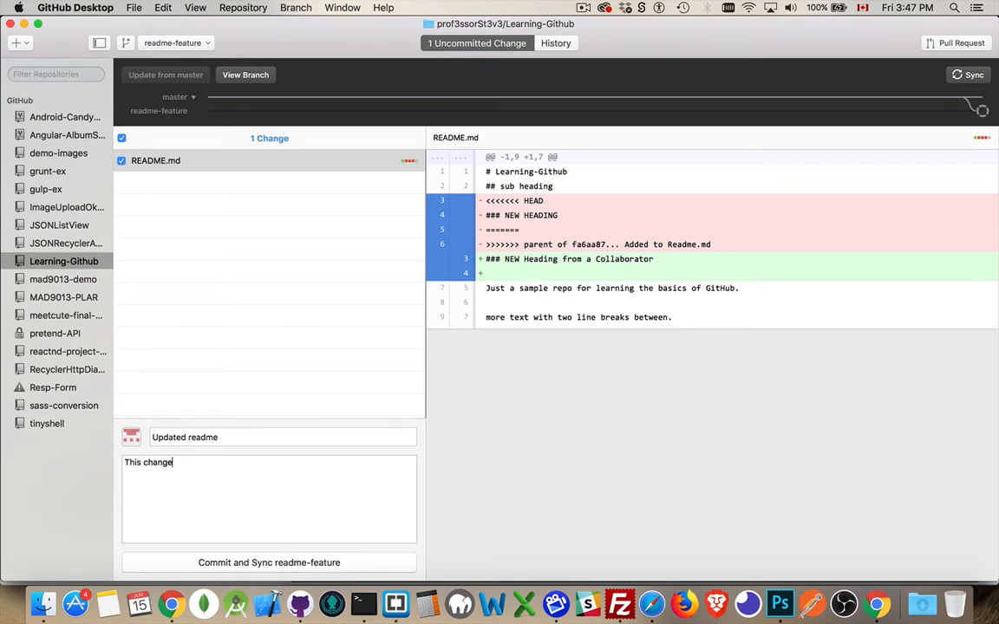
pyautogui.write('was made by')
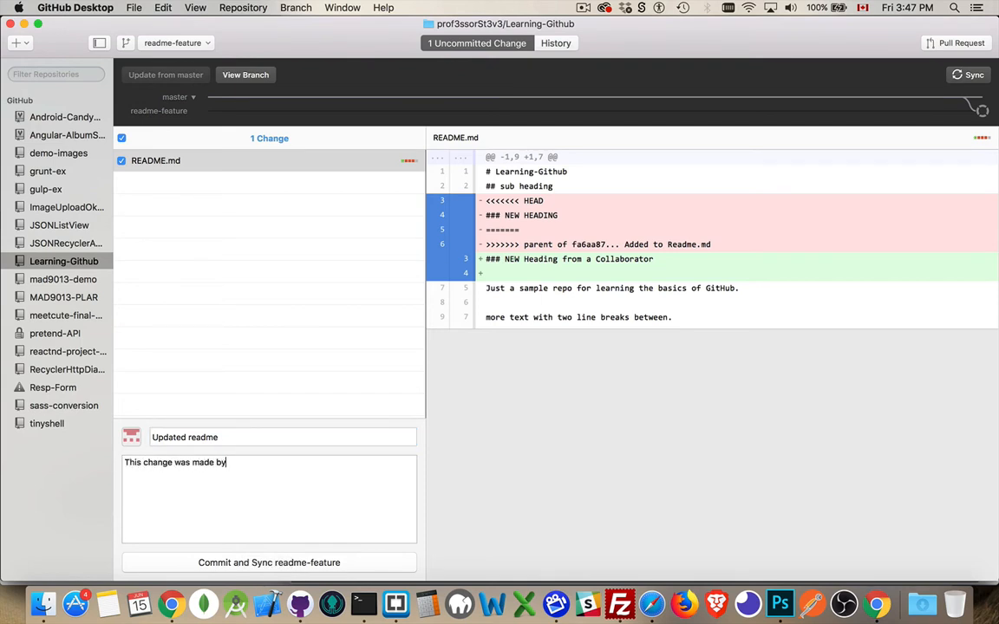
pyautogui.write('pitcher17')
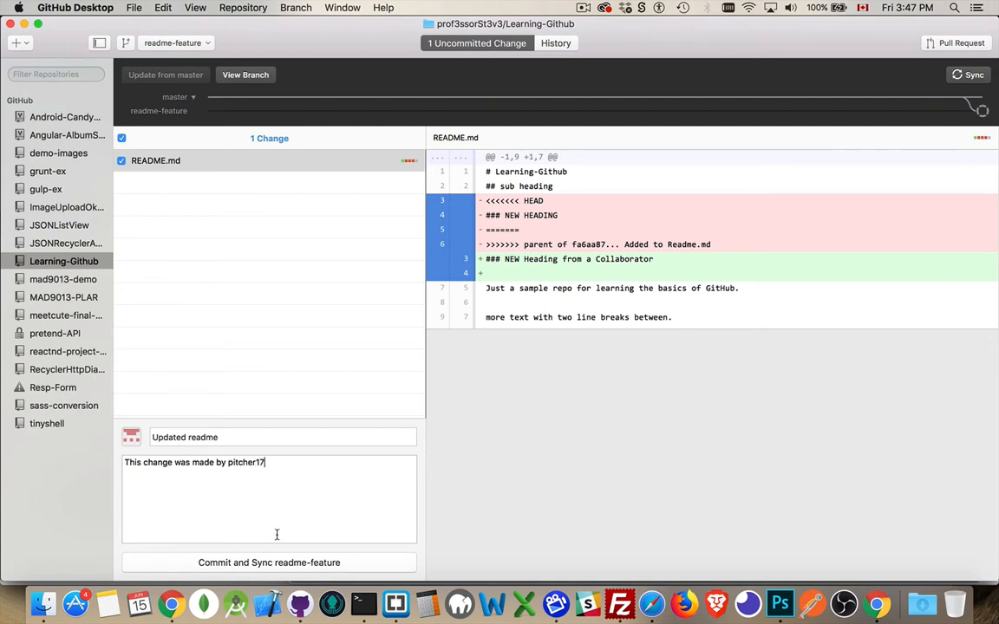
pyautogui.moveTo(274, 562)
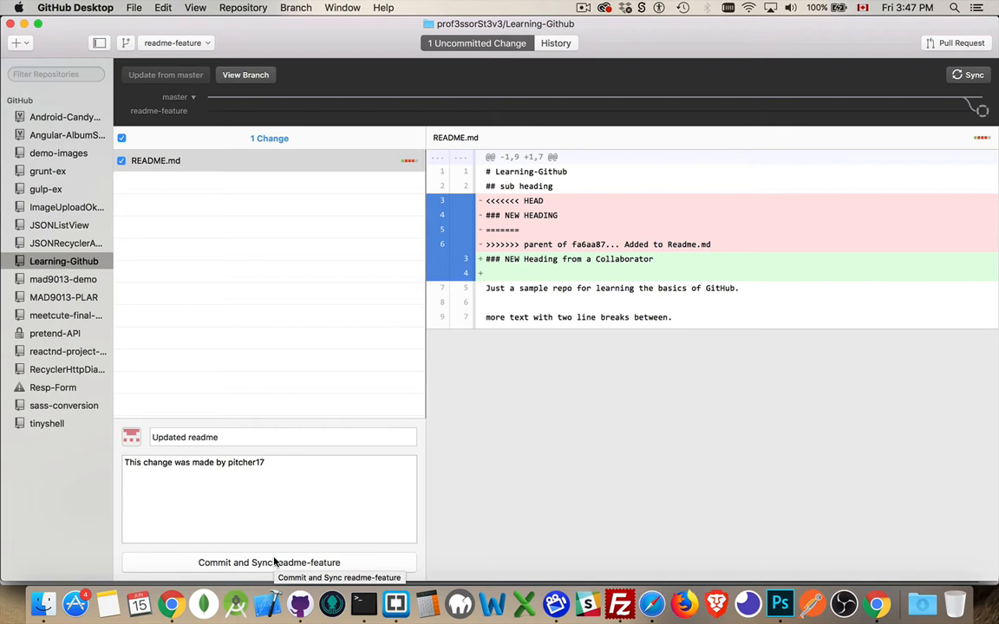
pyautogui.click(268, 562)
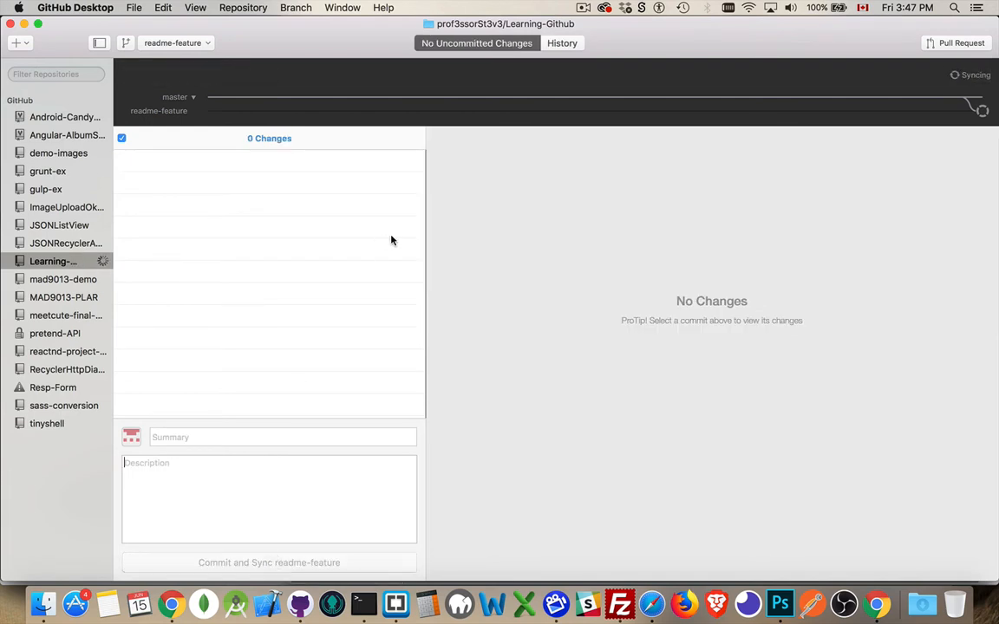
pyautogui.moveTo(985, 80)
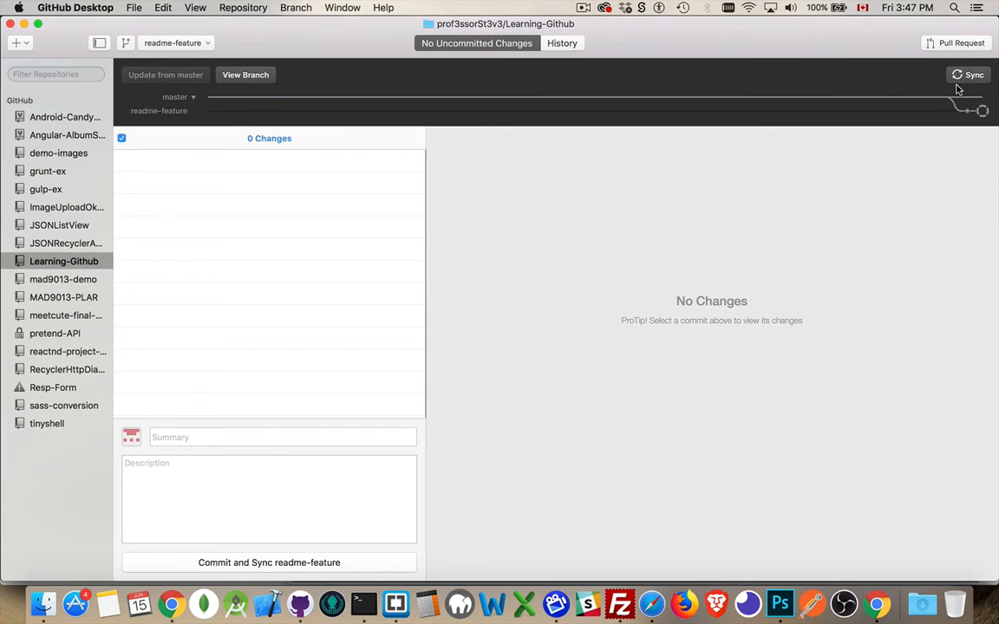
pyautogui.moveTo(705, 247)
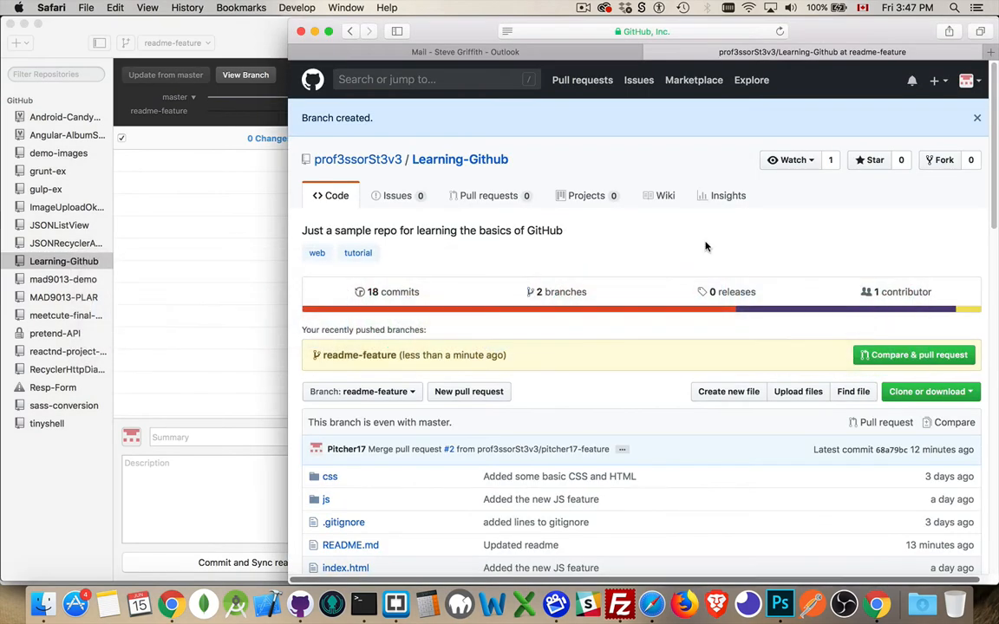
pyautogui.moveTo(898, 104)
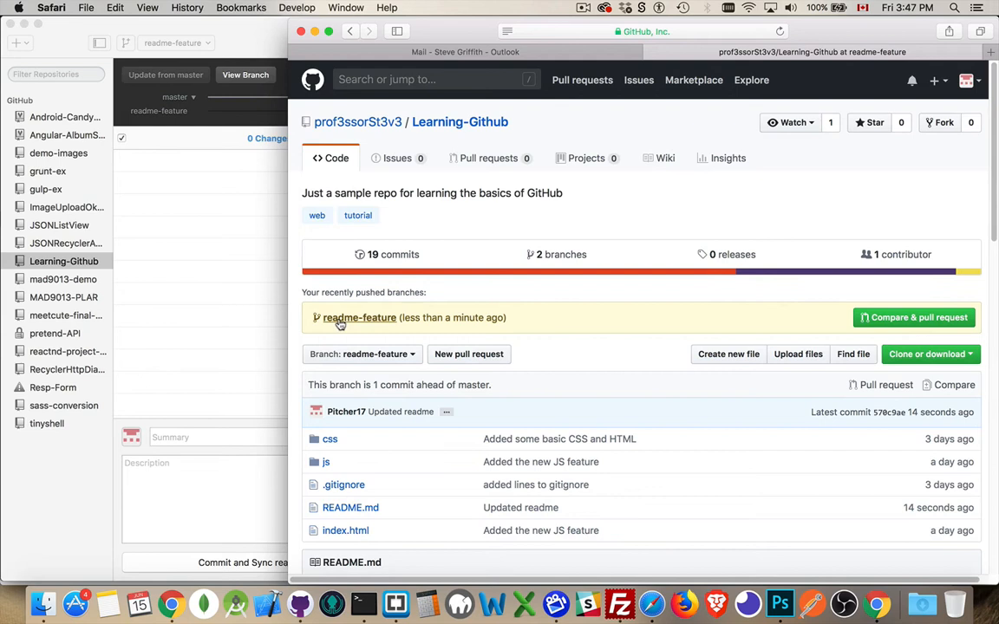
pyautogui.moveTo(874, 329)
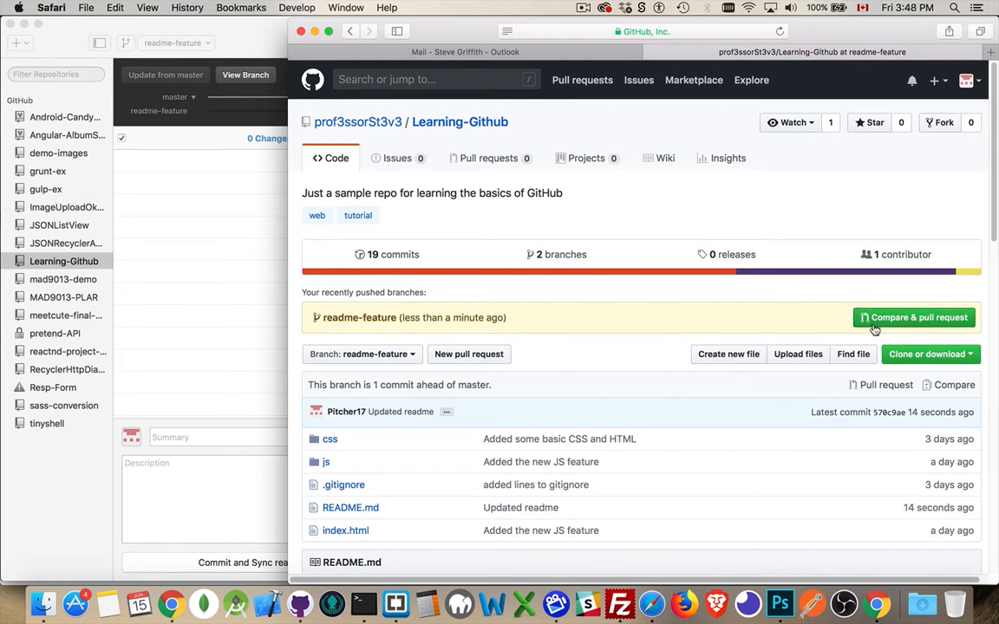
pyautogui.moveTo(576, 340)
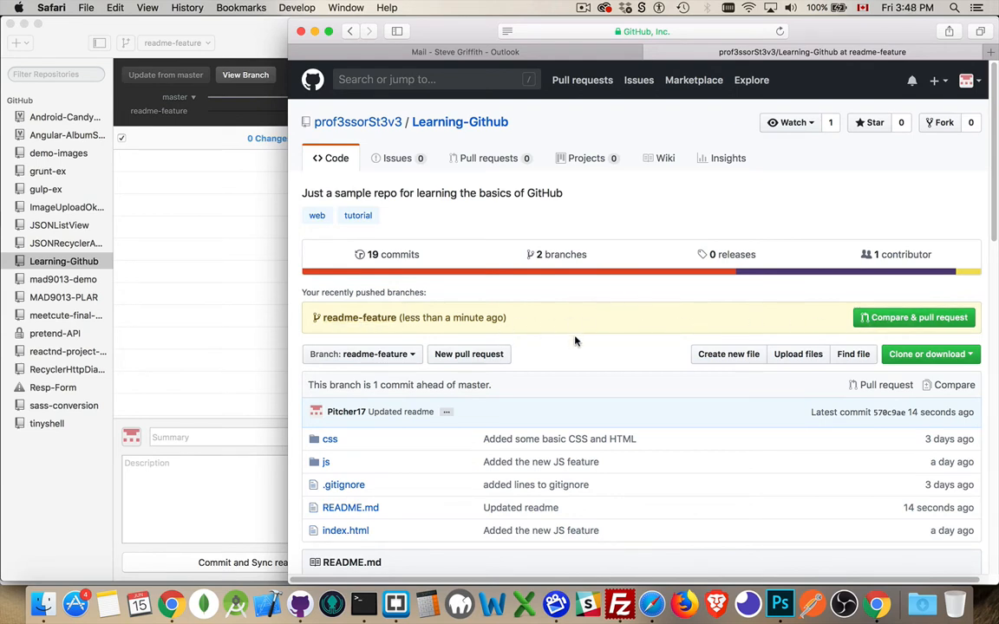
# Step: View the repository on the master branch via the Branch dropdown
pyautogui.scroll(-3)
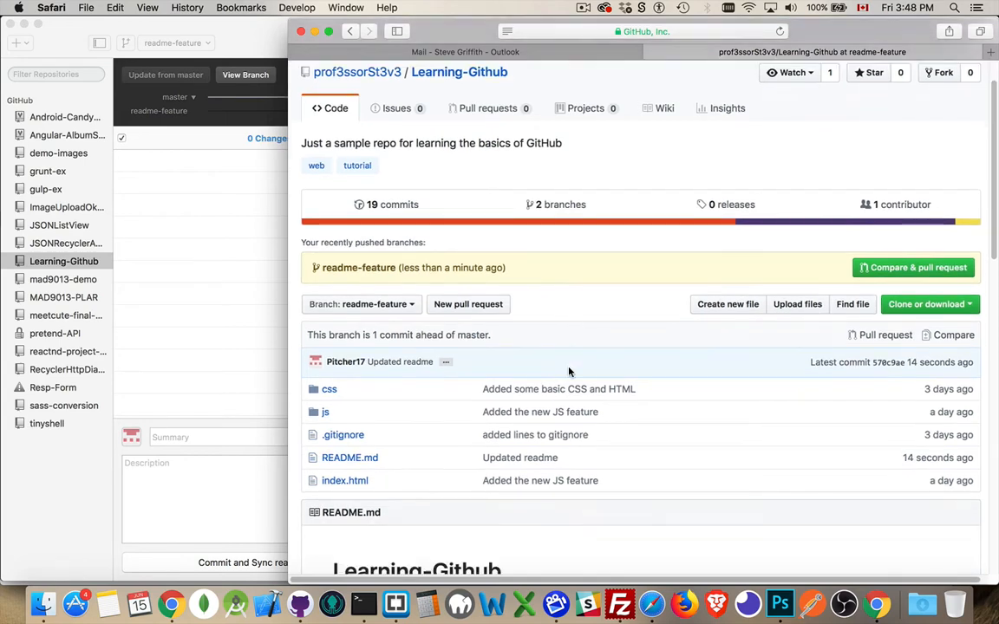
pyautogui.scroll(-3)
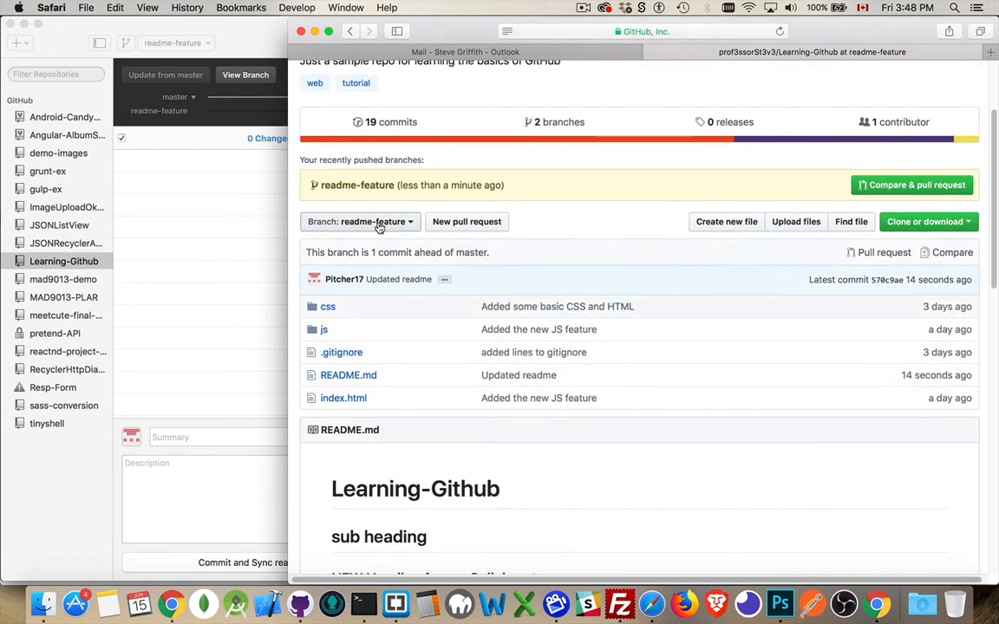
pyautogui.click(361, 222)
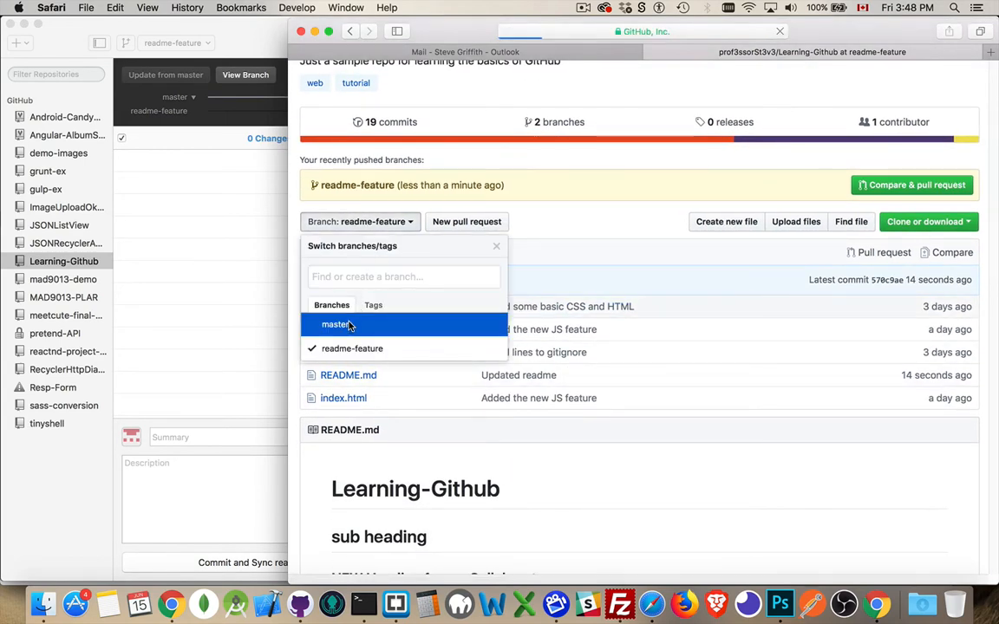
pyautogui.click(336, 325)
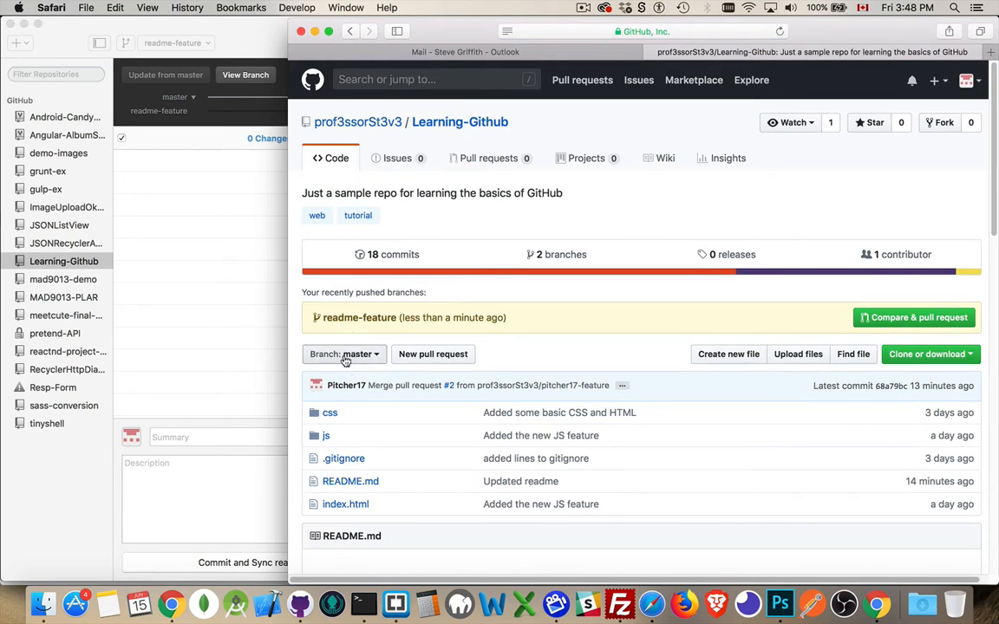
pyautogui.moveTo(423, 328)
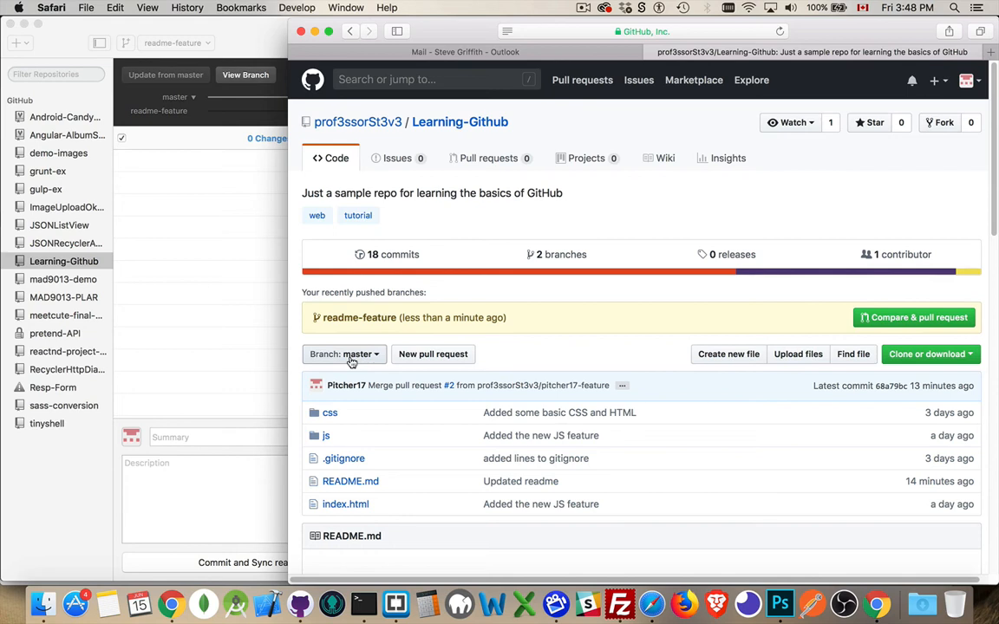
pyautogui.moveTo(552, 315)
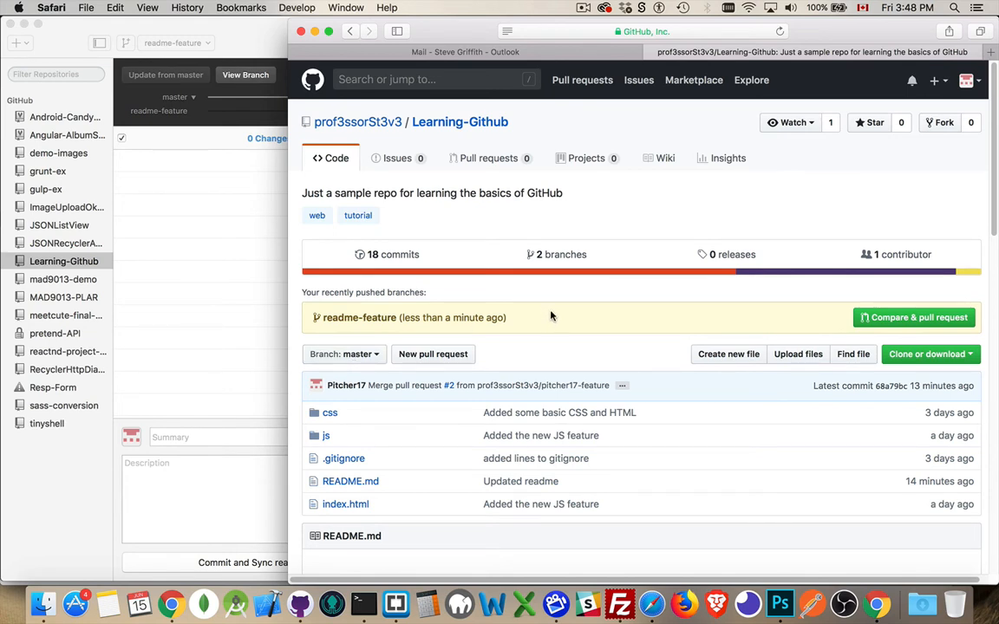
pyautogui.moveTo(570, 312)
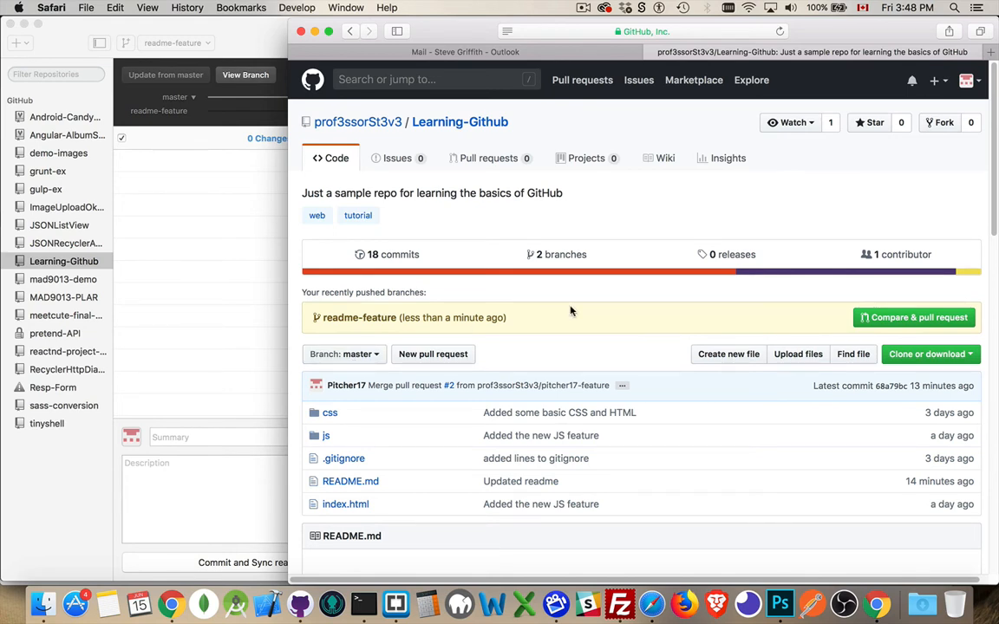
# Step: Start a Compare & pull request from readme-feature into master and submit it as 'Updated readme'
pyautogui.click(912, 316)
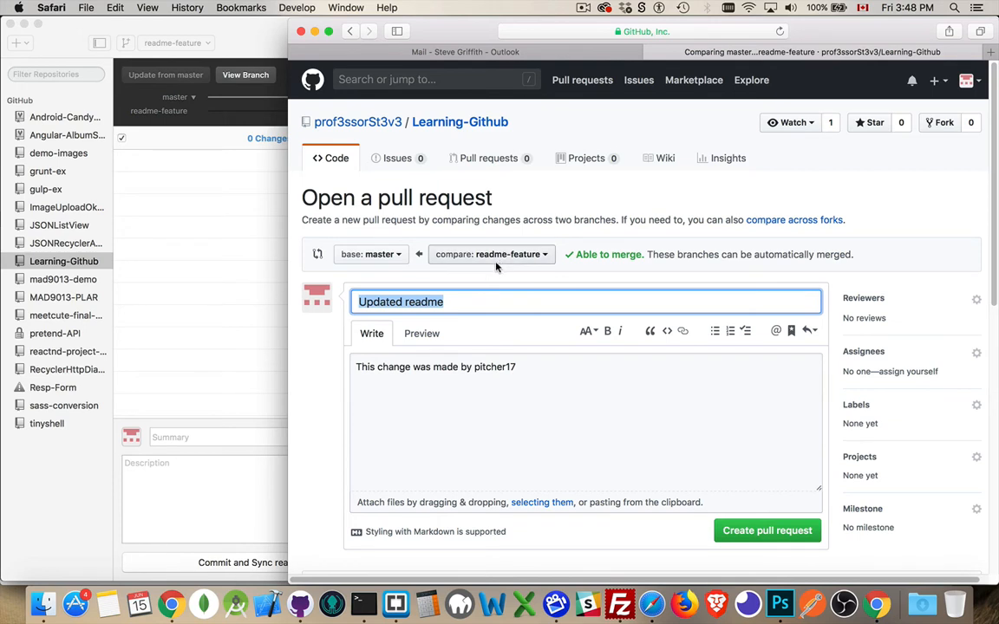
pyautogui.moveTo(506, 253)
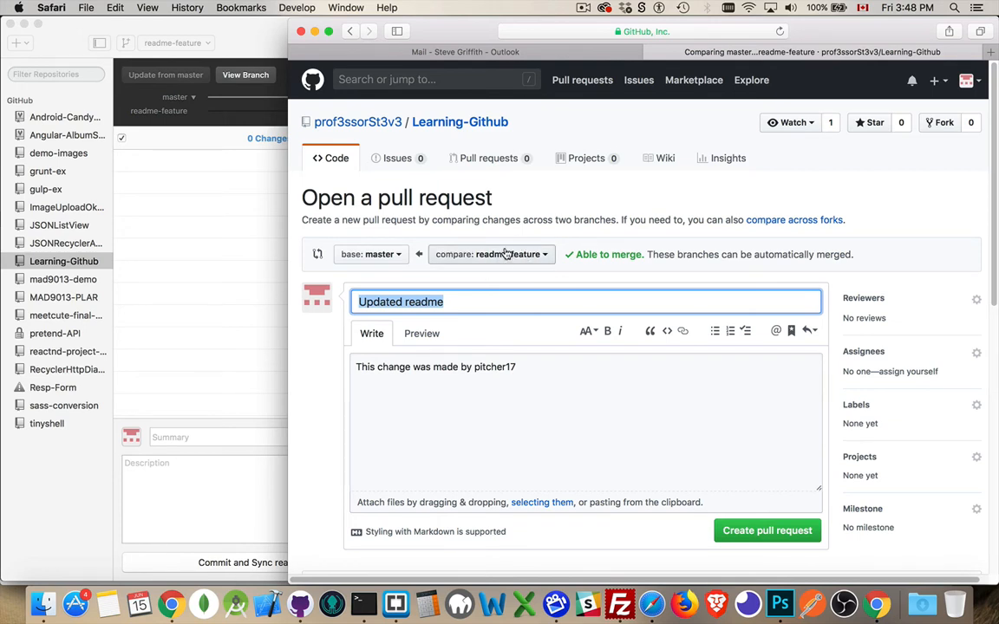
pyautogui.moveTo(362, 253)
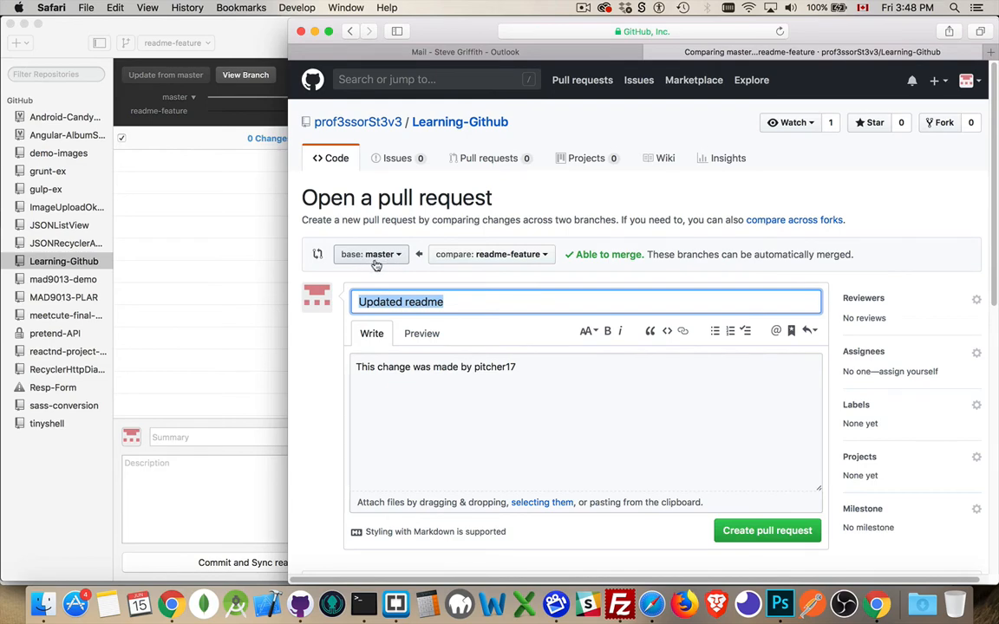
pyautogui.scroll(-3)
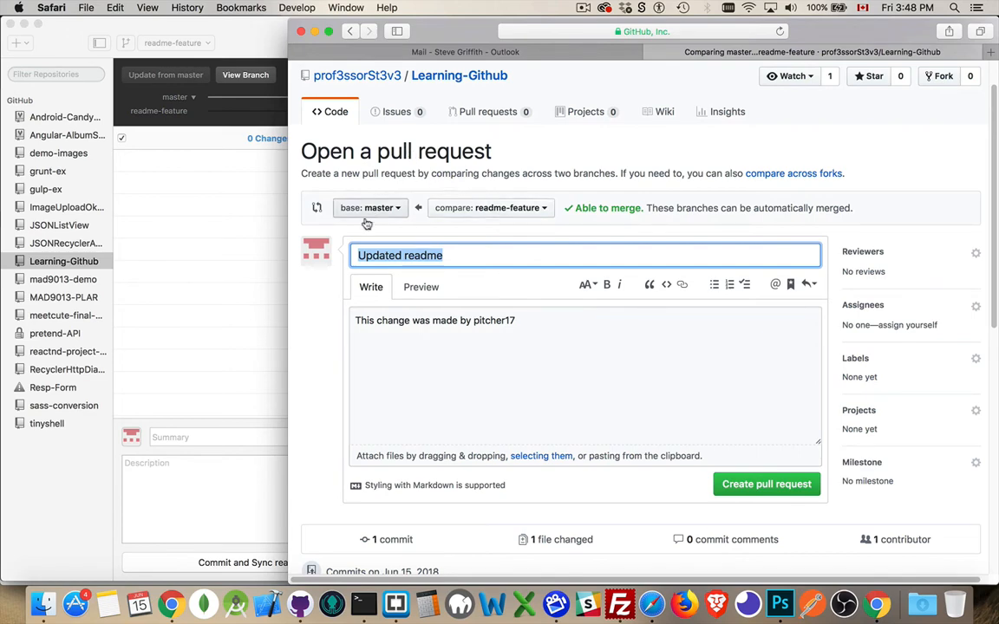
pyautogui.scroll(-3)
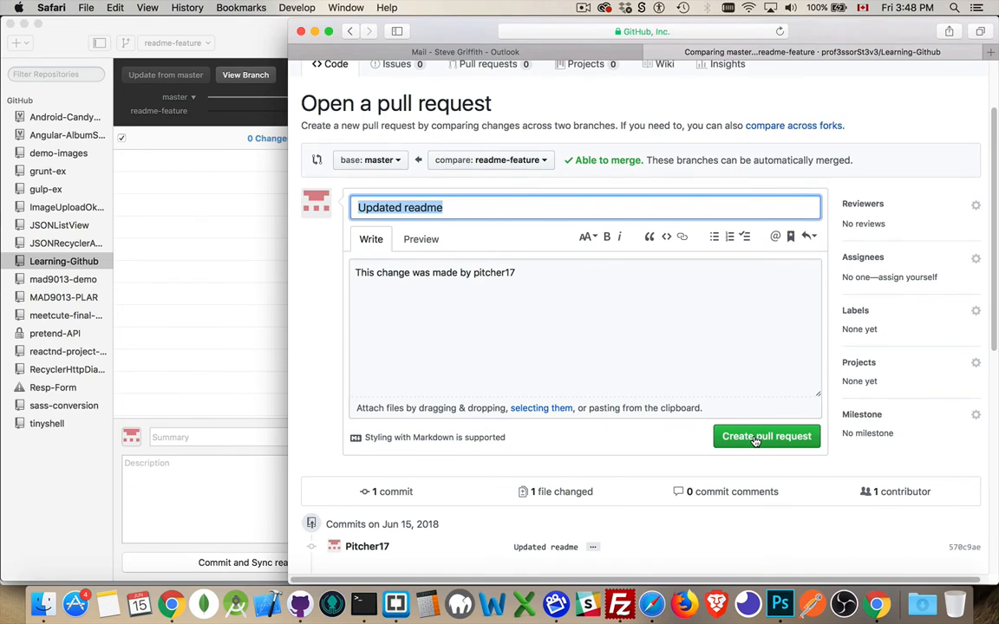
pyautogui.click(767, 437)
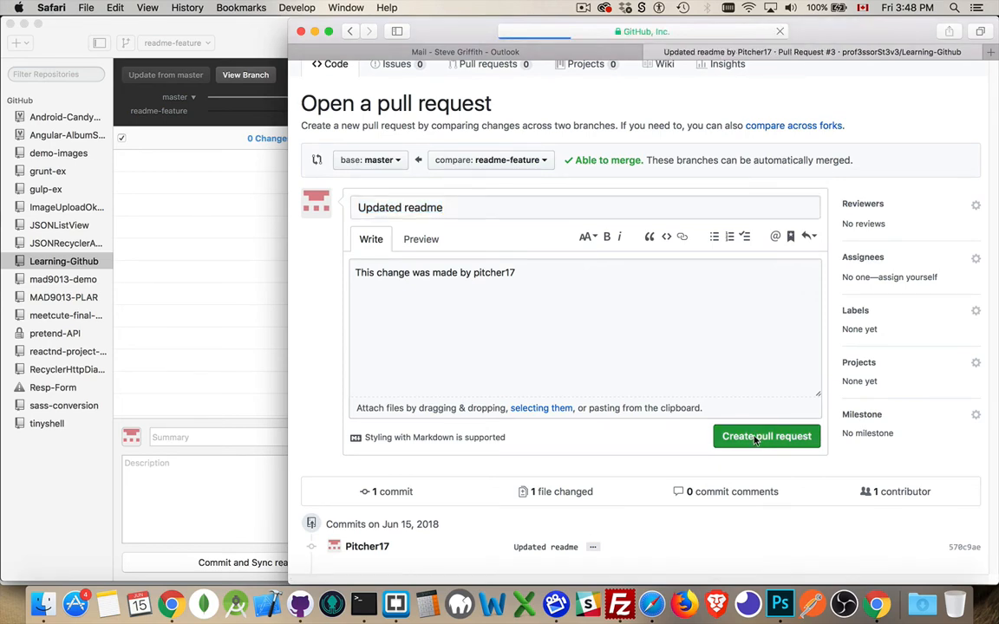
# Step: Merge pull request #3 into master and confirm the merge
pyautogui.click(766, 437)
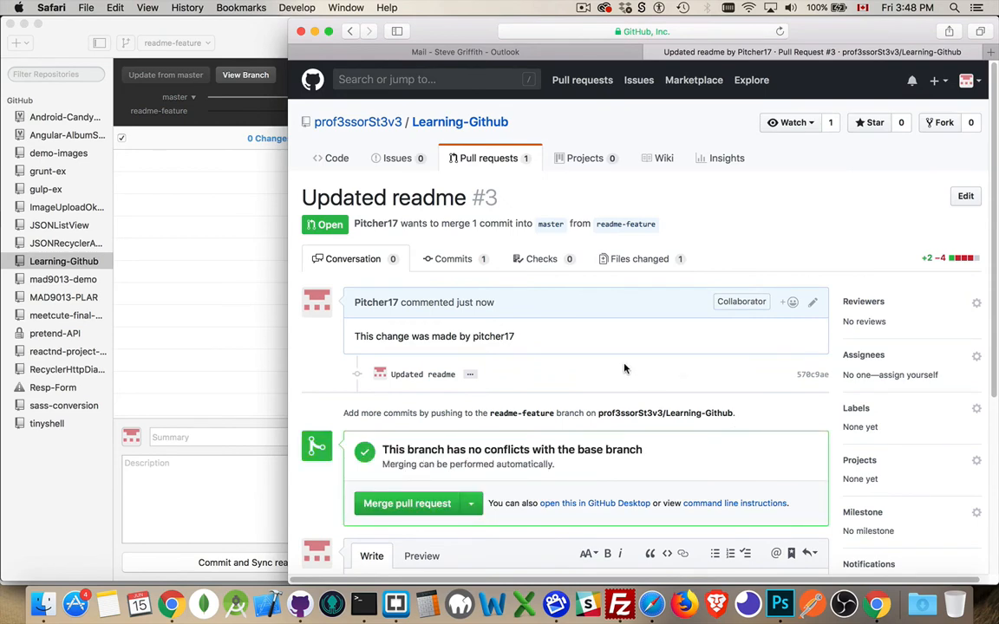
pyautogui.scroll(-3)
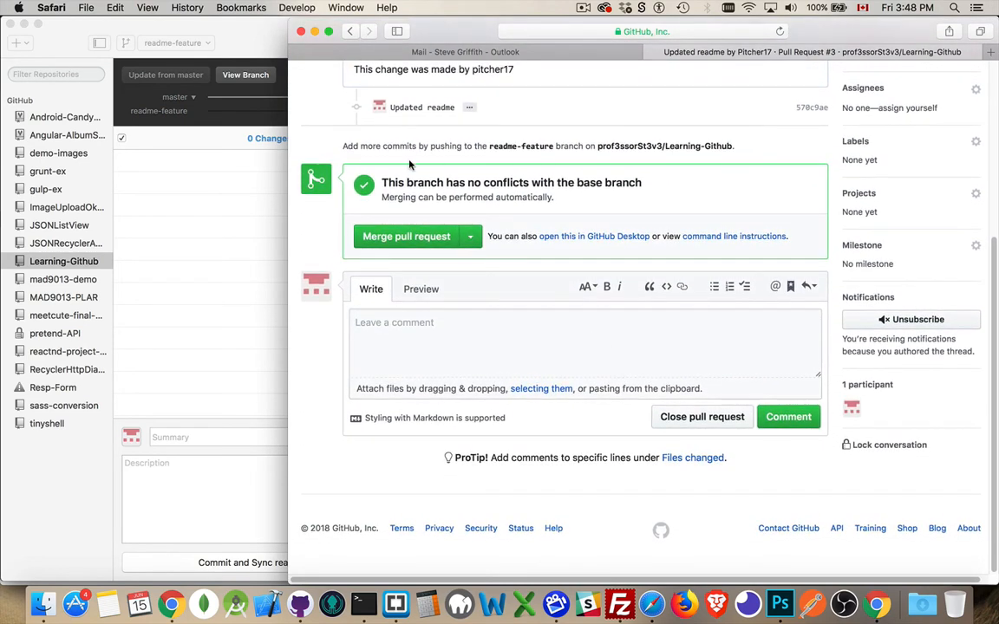
pyautogui.moveTo(612, 194)
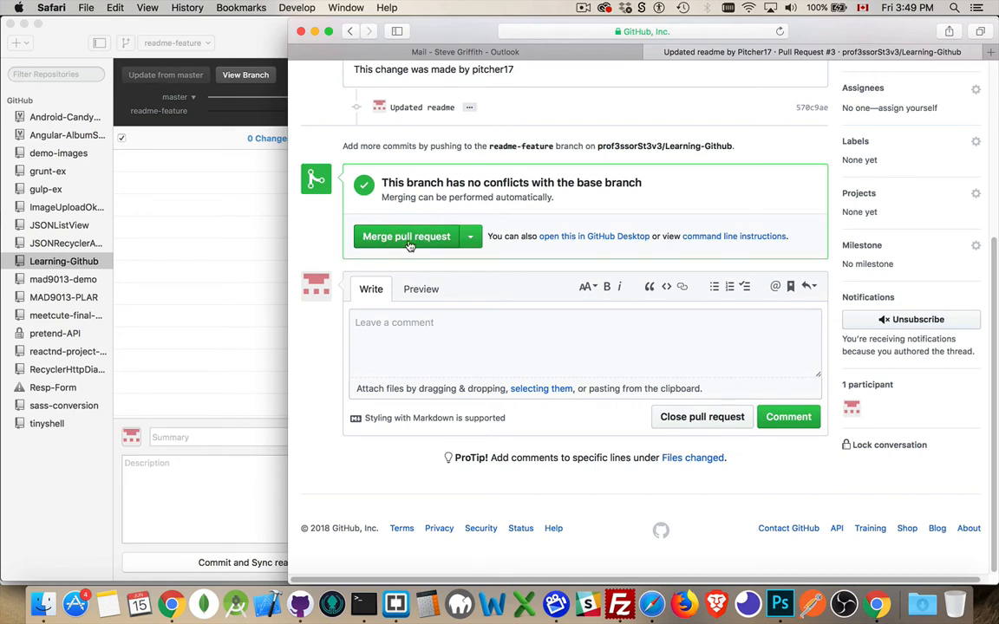
pyautogui.moveTo(415, 235)
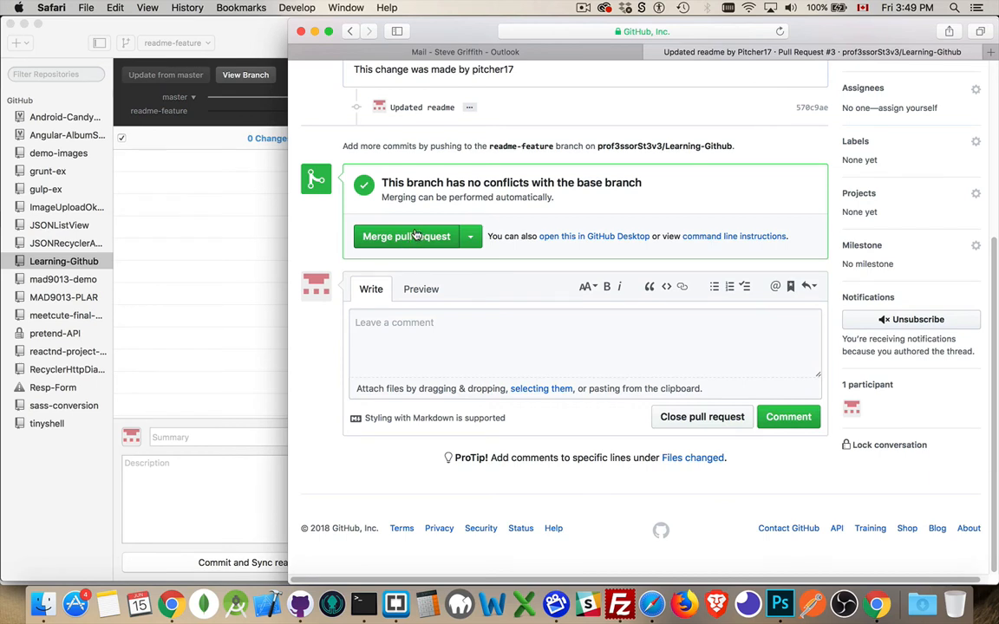
pyautogui.click(405, 236)
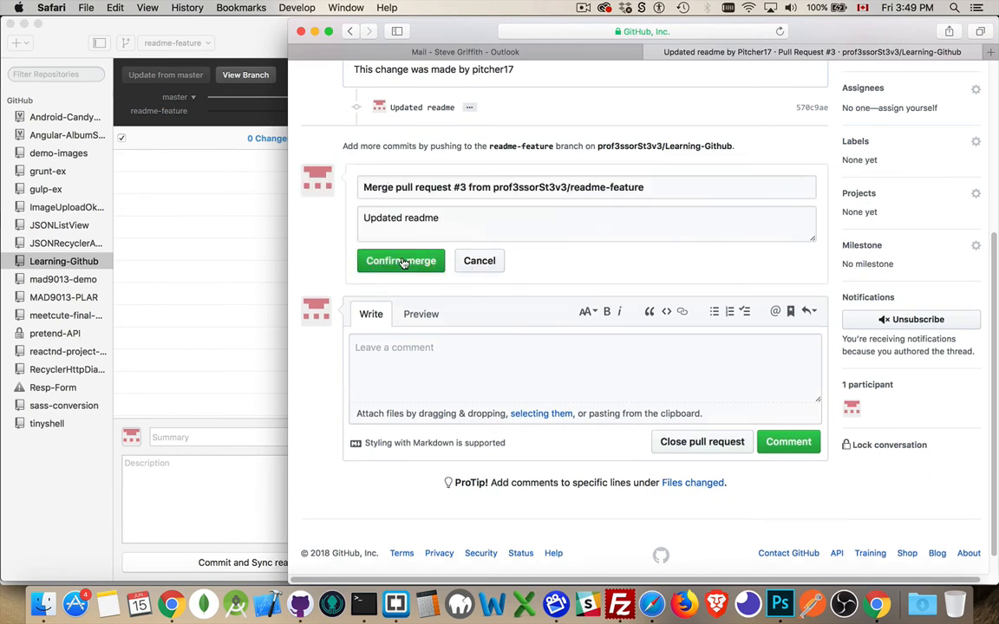
pyautogui.click(401, 260)
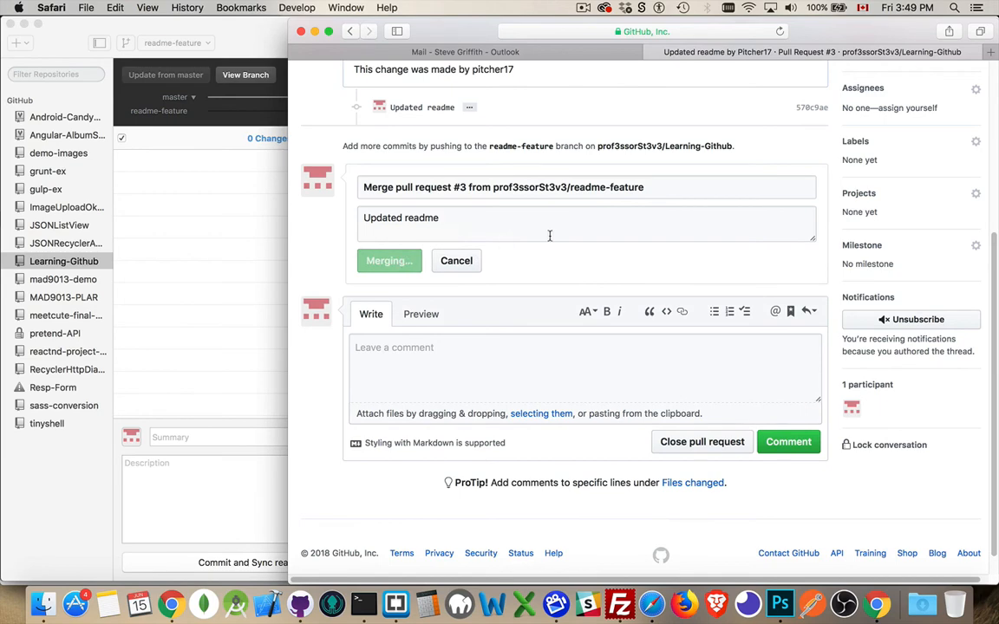
pyautogui.click(388, 260)
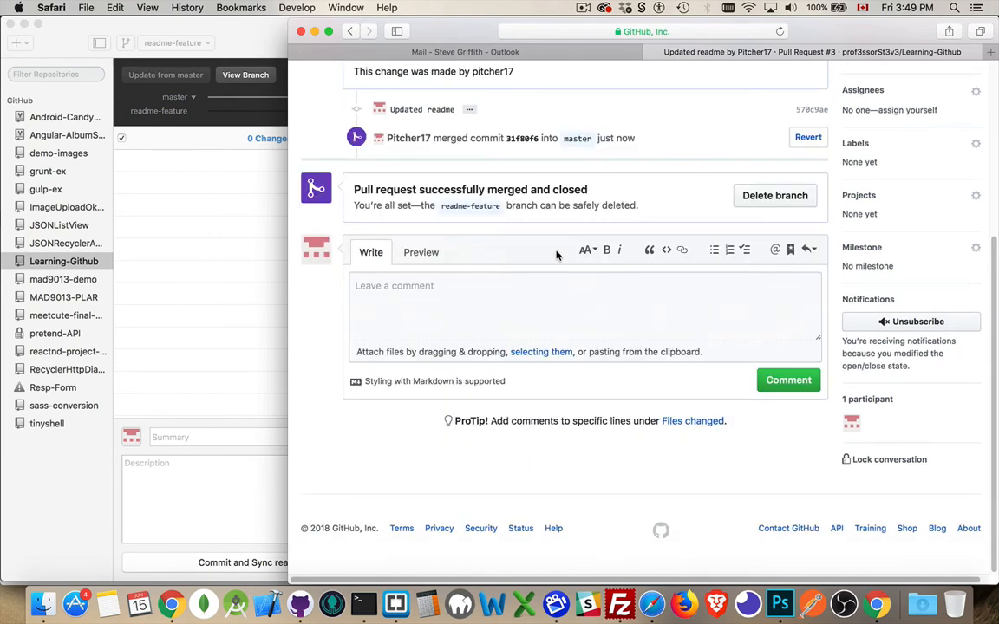
pyautogui.moveTo(774, 194)
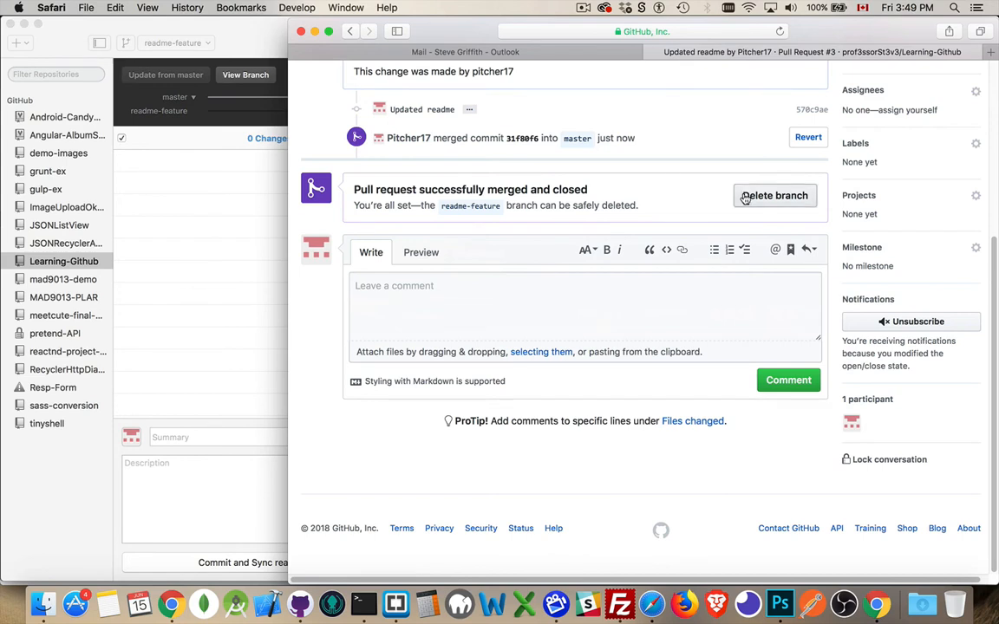
pyautogui.moveTo(676, 205)
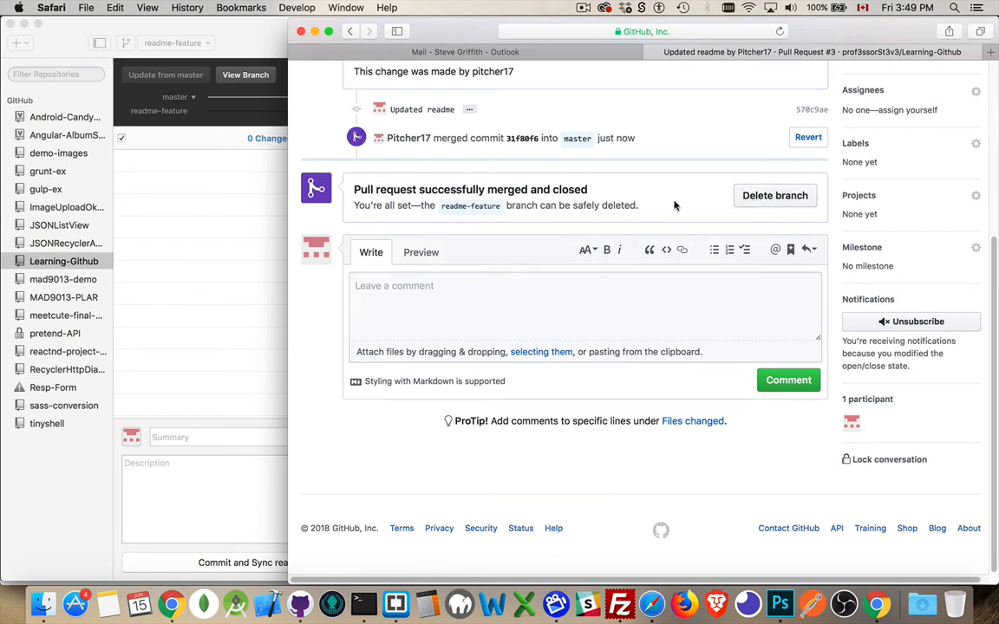
pyautogui.moveTo(770, 211)
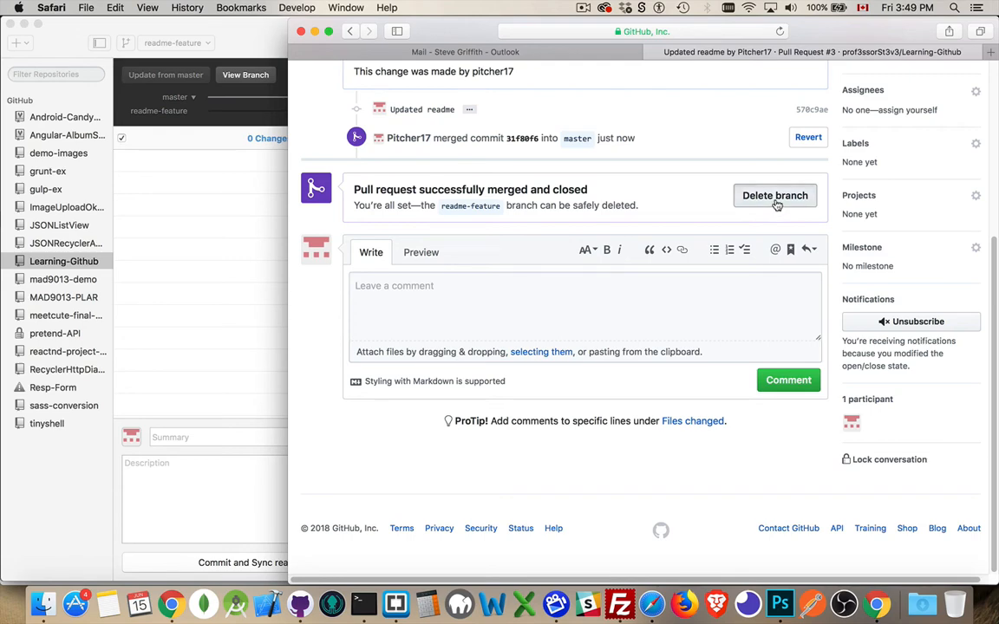
# Step: Delete the merged readme-feature branch and return to the top of the page
pyautogui.click(773, 194)
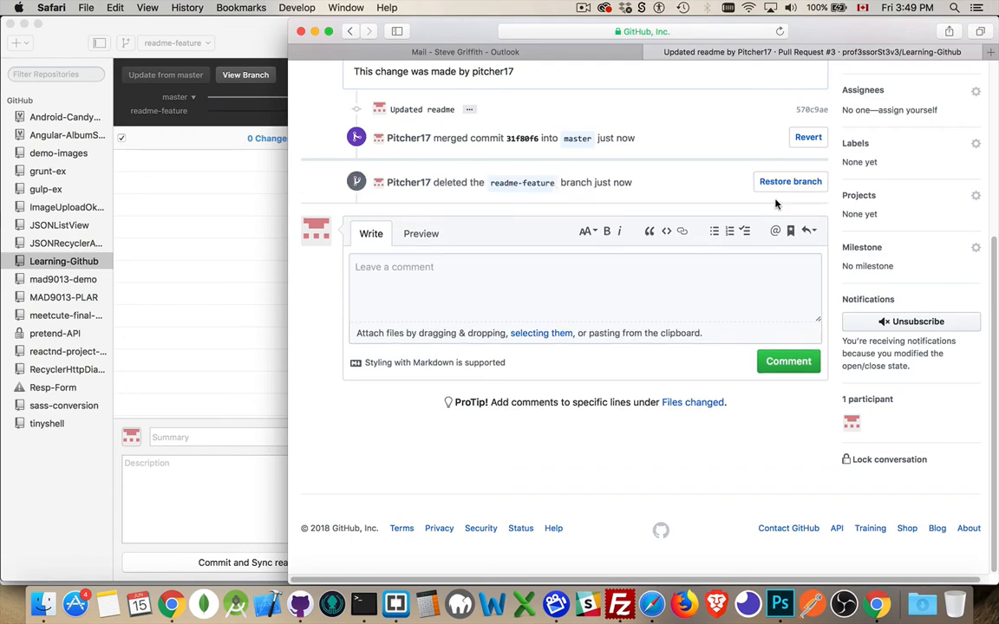
pyautogui.scroll(3)
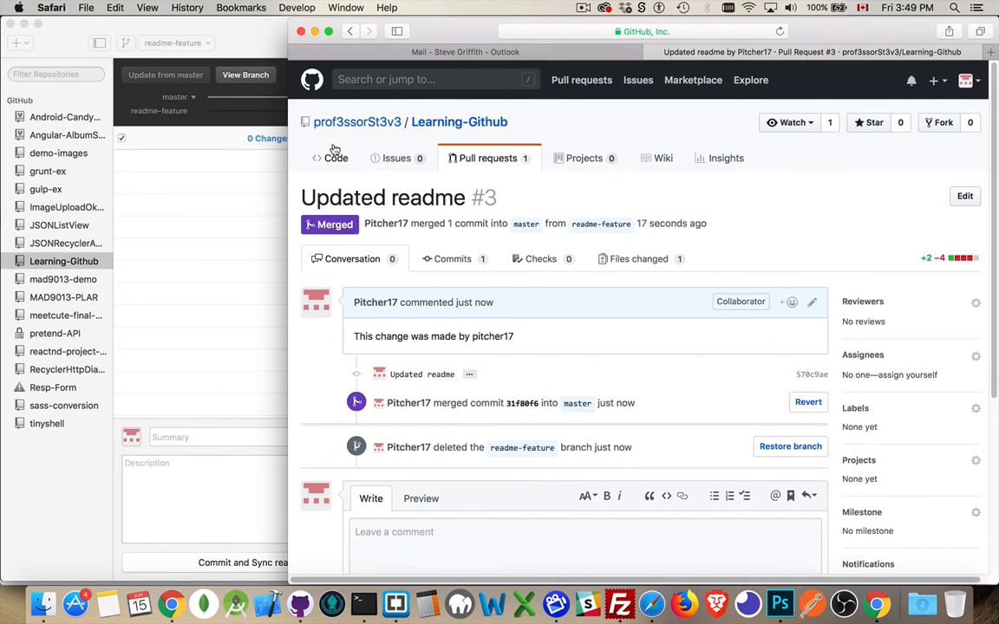
# Step: View the Code page on master and check the rendered README.md shows the new heading
pyautogui.click(329, 157)
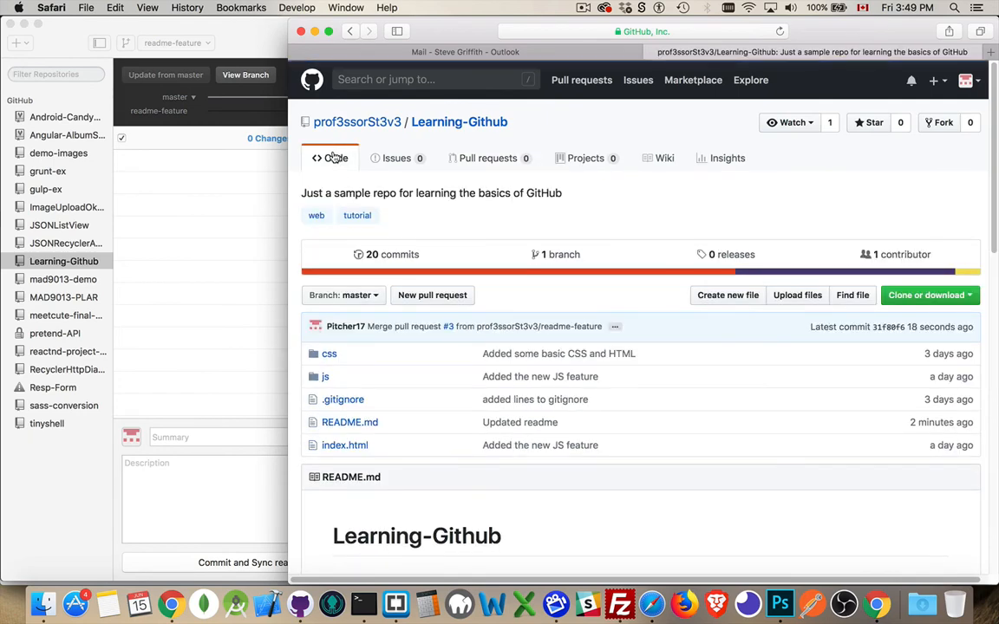
pyautogui.moveTo(343, 295)
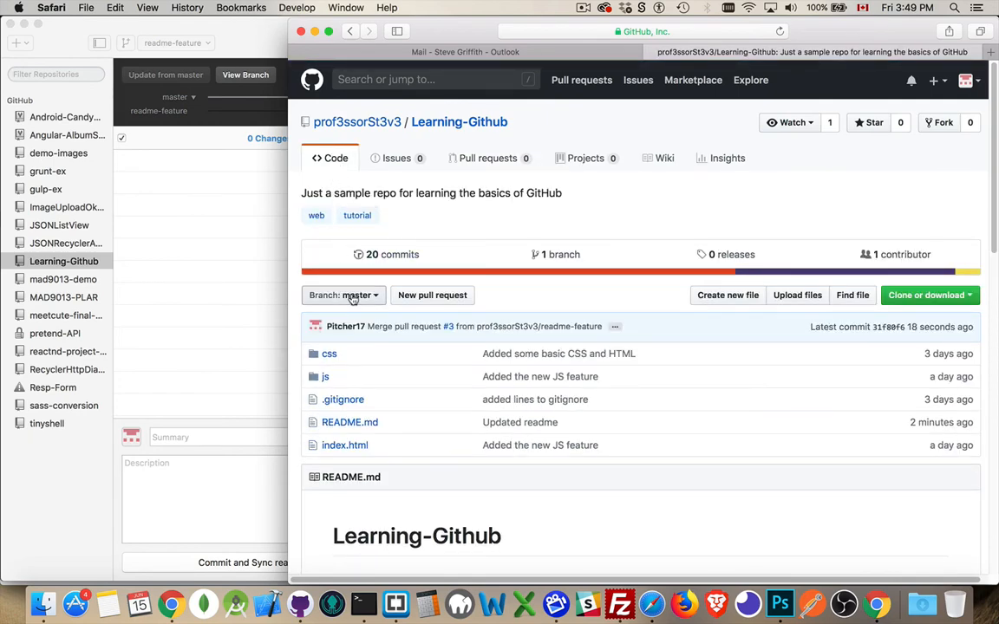
pyautogui.scroll(-3)
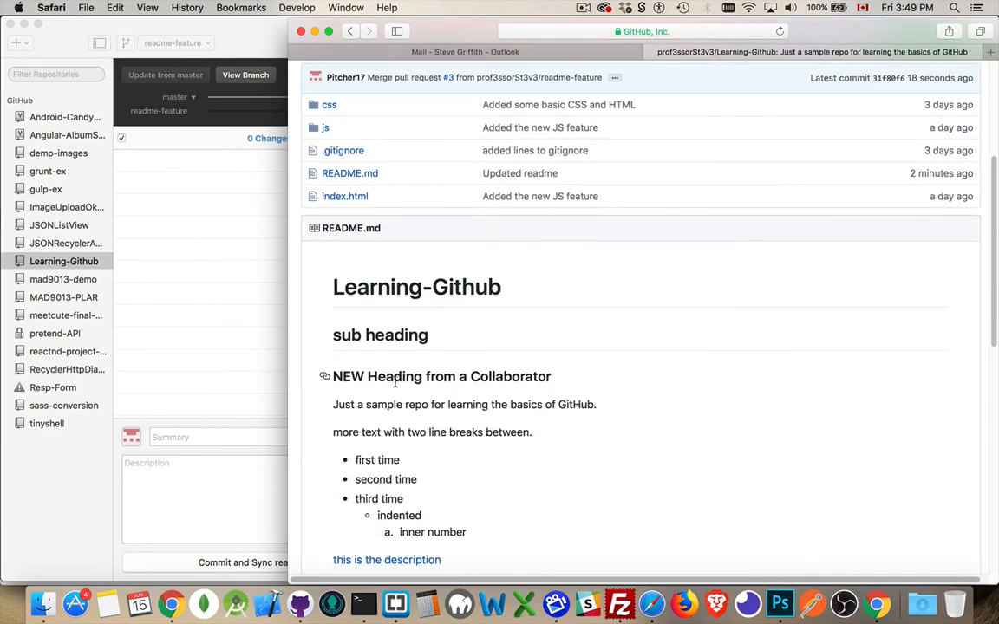
pyautogui.scroll(3)
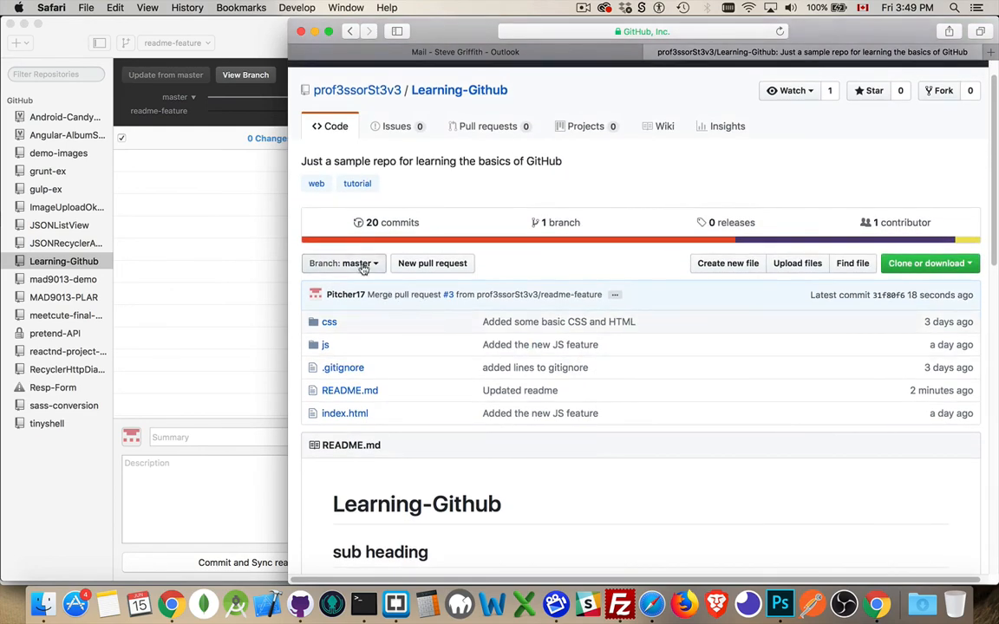
pyautogui.scroll(3)
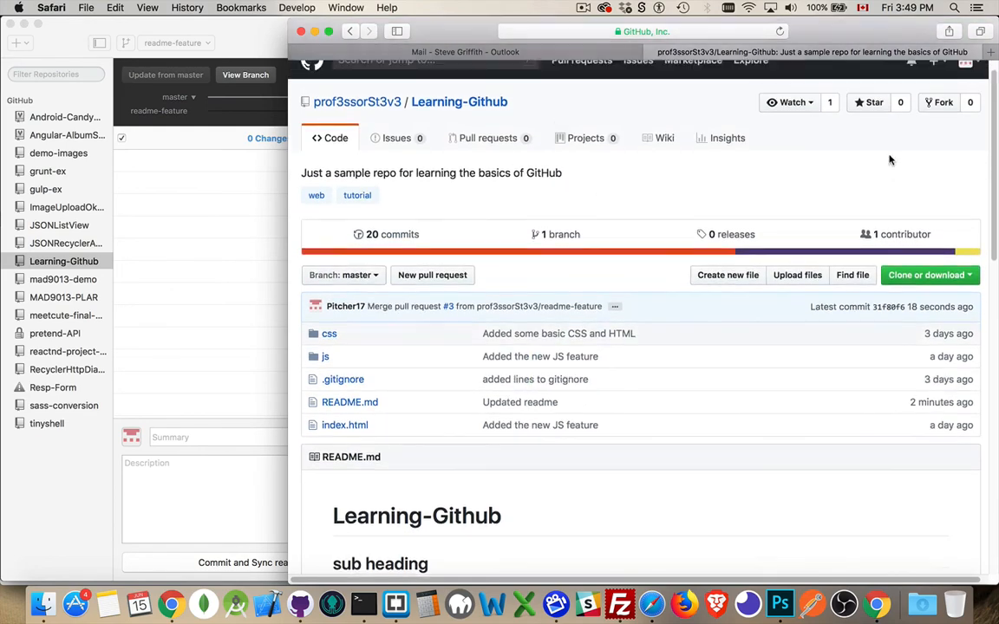
pyautogui.scroll(3)
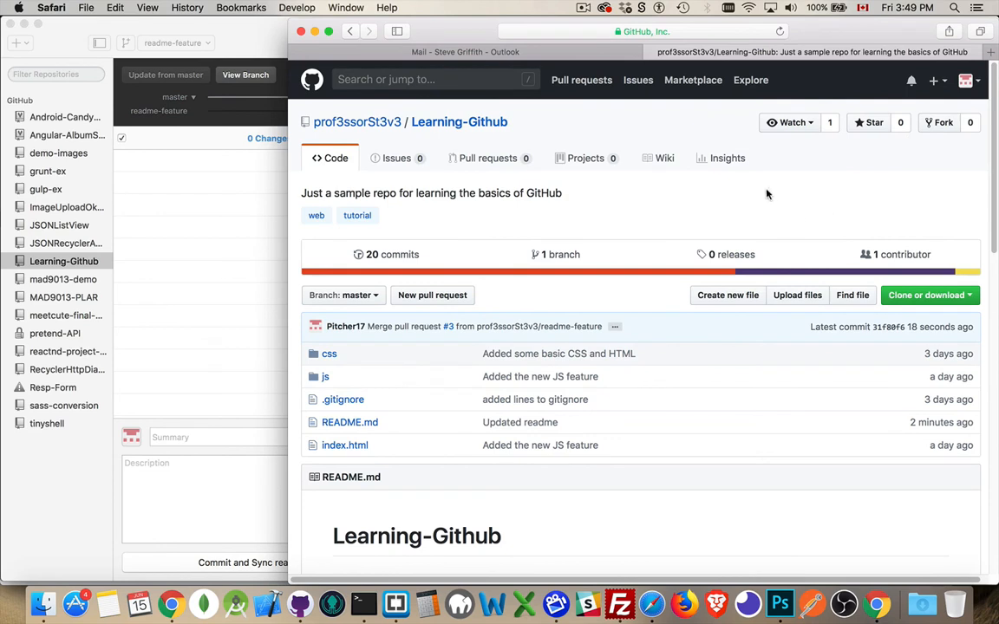
pyautogui.moveTo(715, 185)
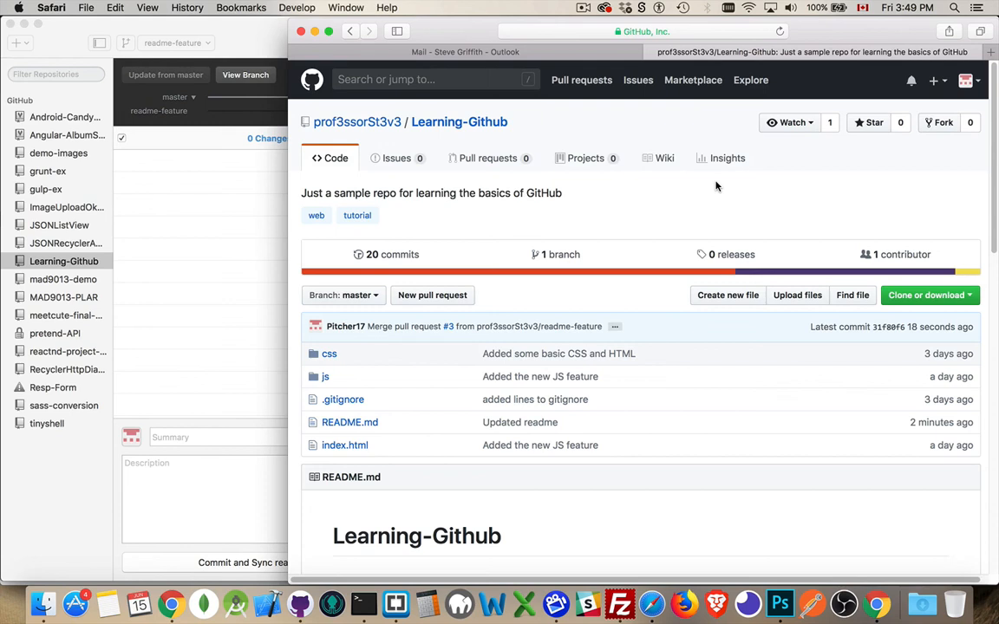
pyautogui.moveTo(524, 114)
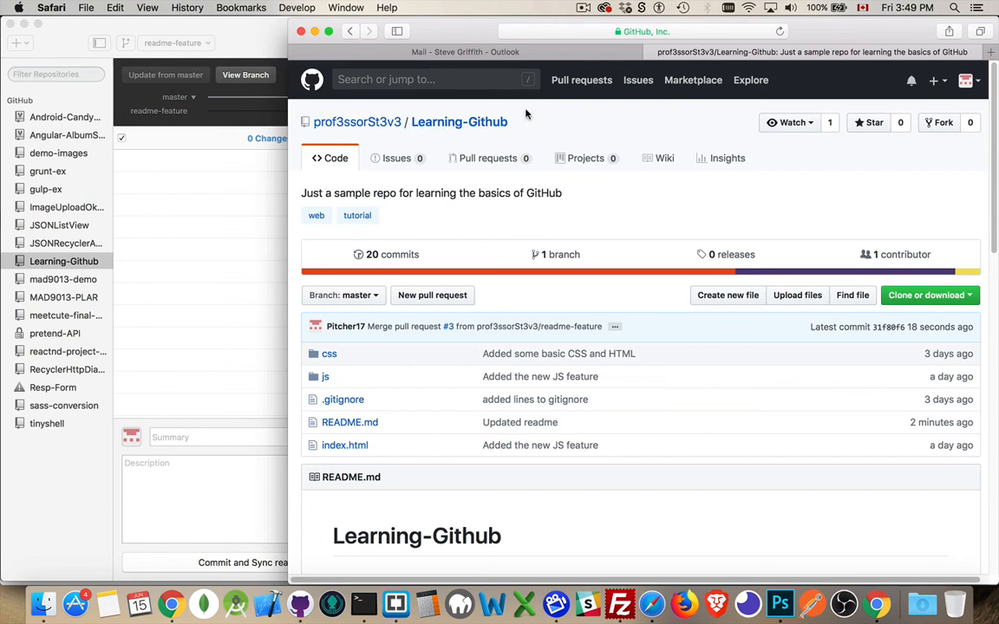
pyautogui.moveTo(811, 201)
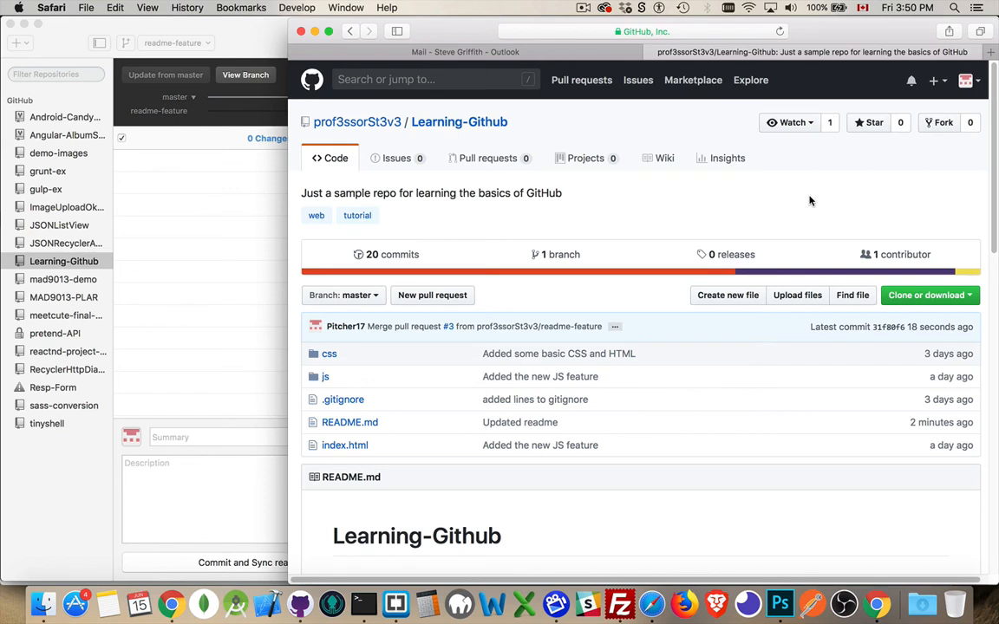
pyautogui.moveTo(646, 211)
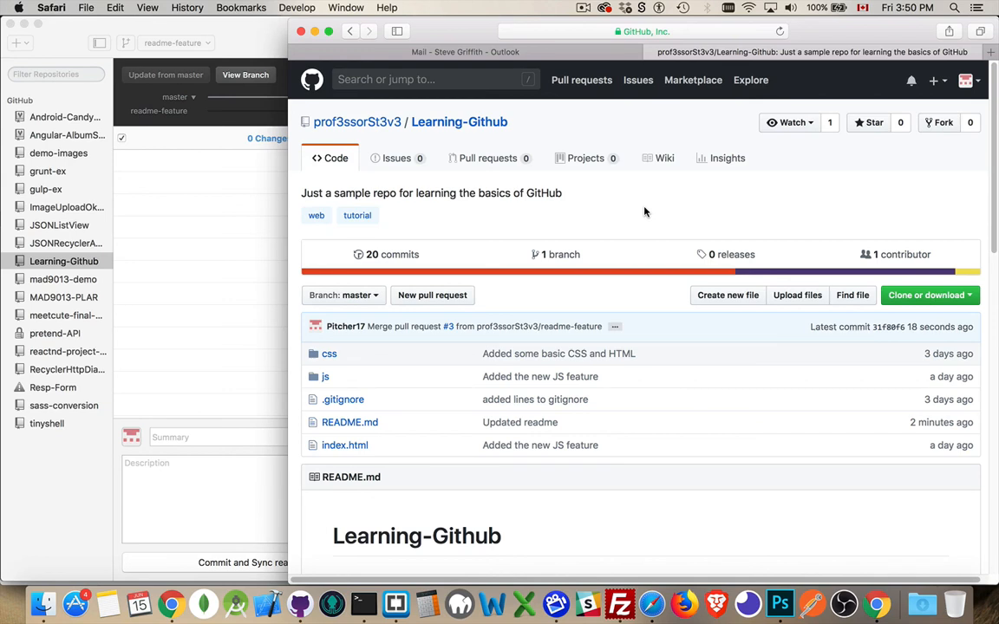
pyautogui.moveTo(343, 294)
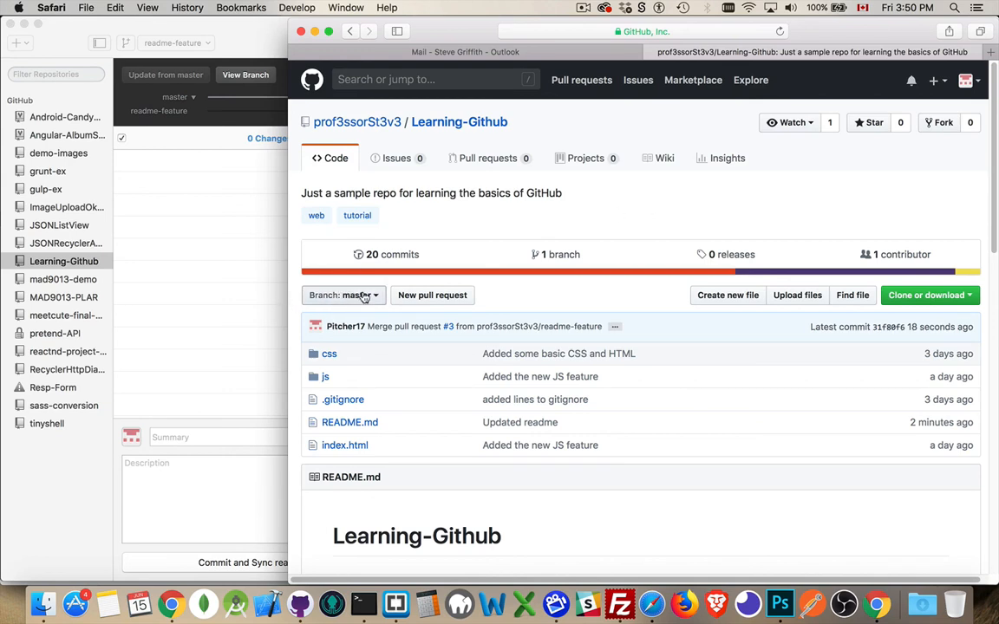
pyautogui.moveTo(692, 225)
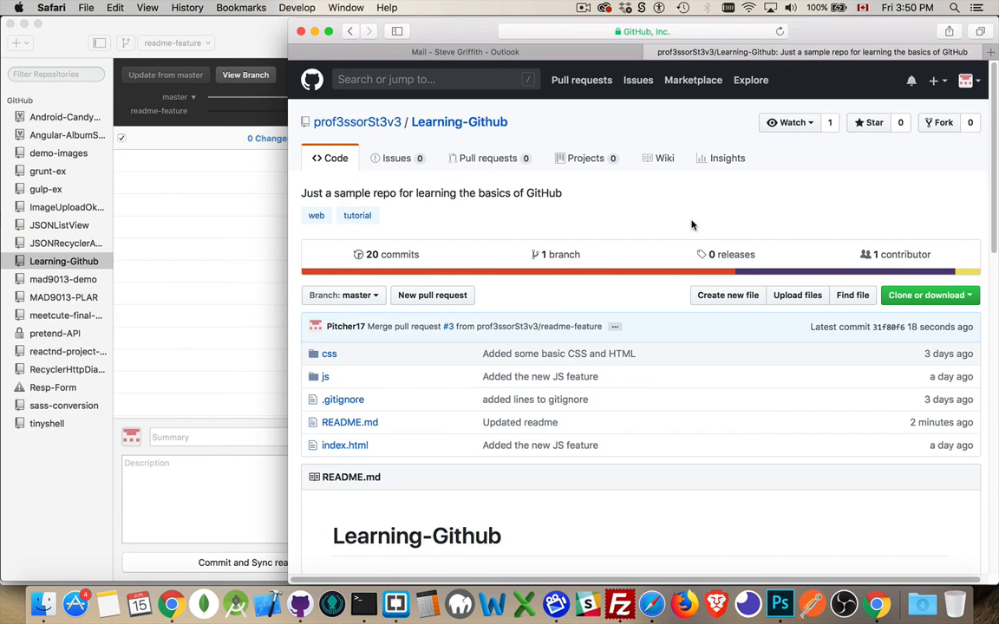
pyautogui.moveTo(701, 194)
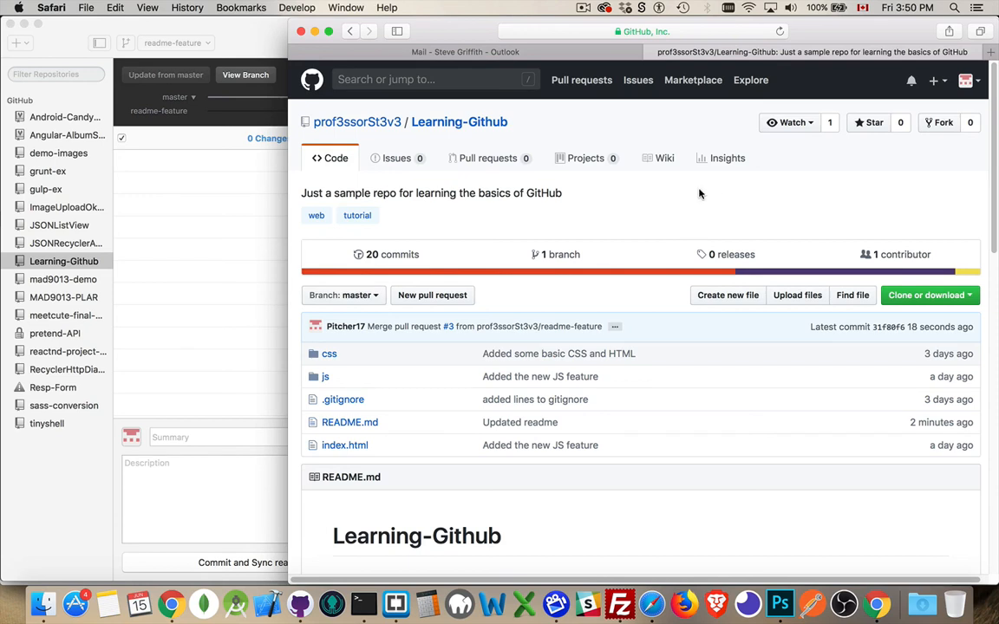
pyautogui.moveTo(722, 210)
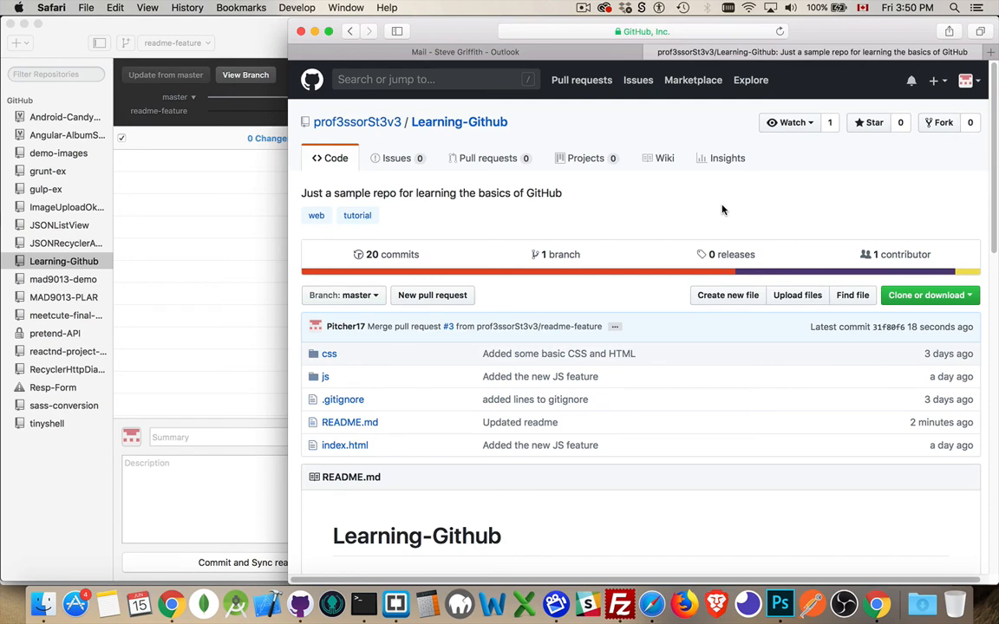
pyautogui.moveTo(361, 343)
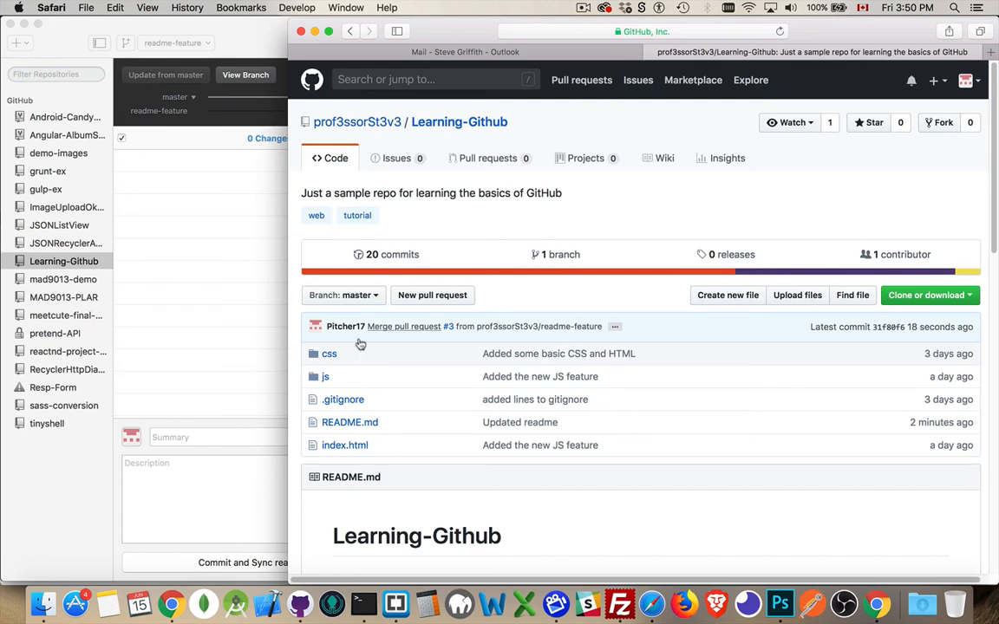
pyautogui.moveTo(617, 215)
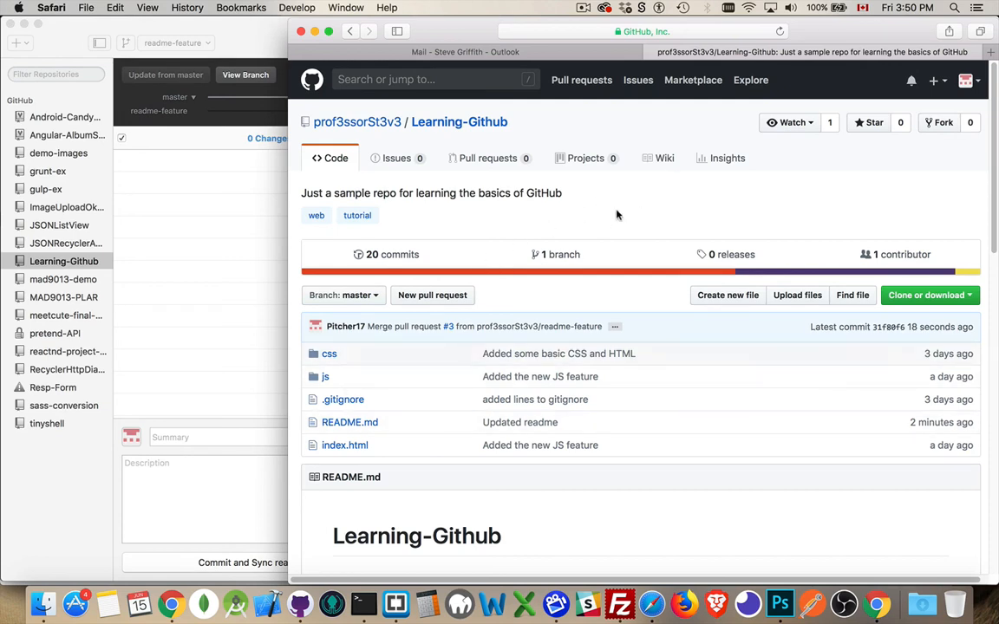